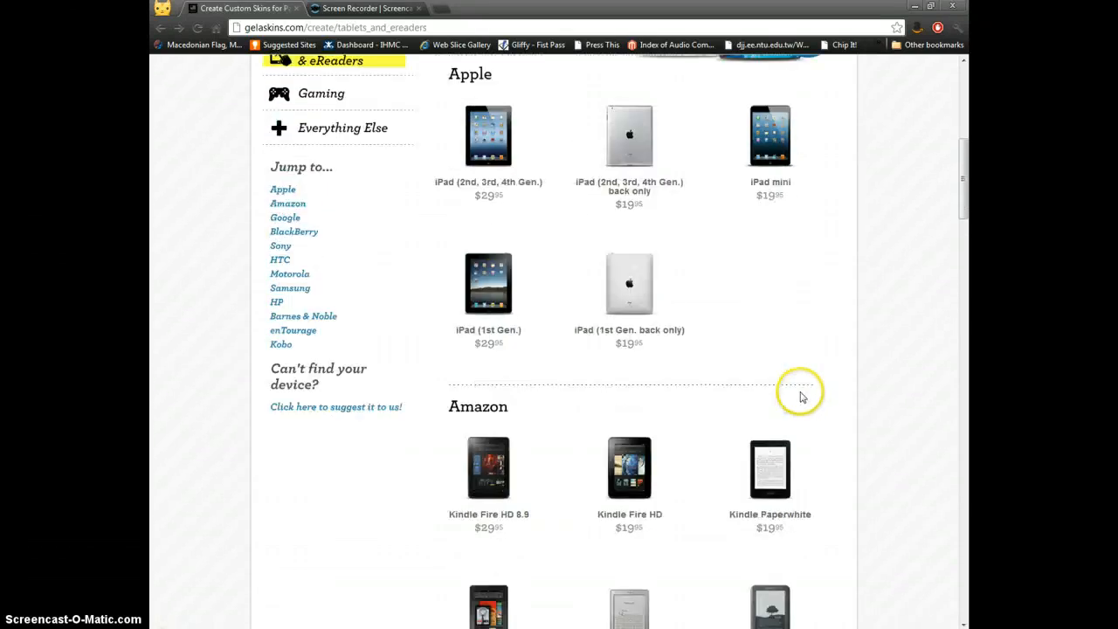
- Scroll through the GelaSkins device list to find the Google Nexus 7
scroll("up", 3)
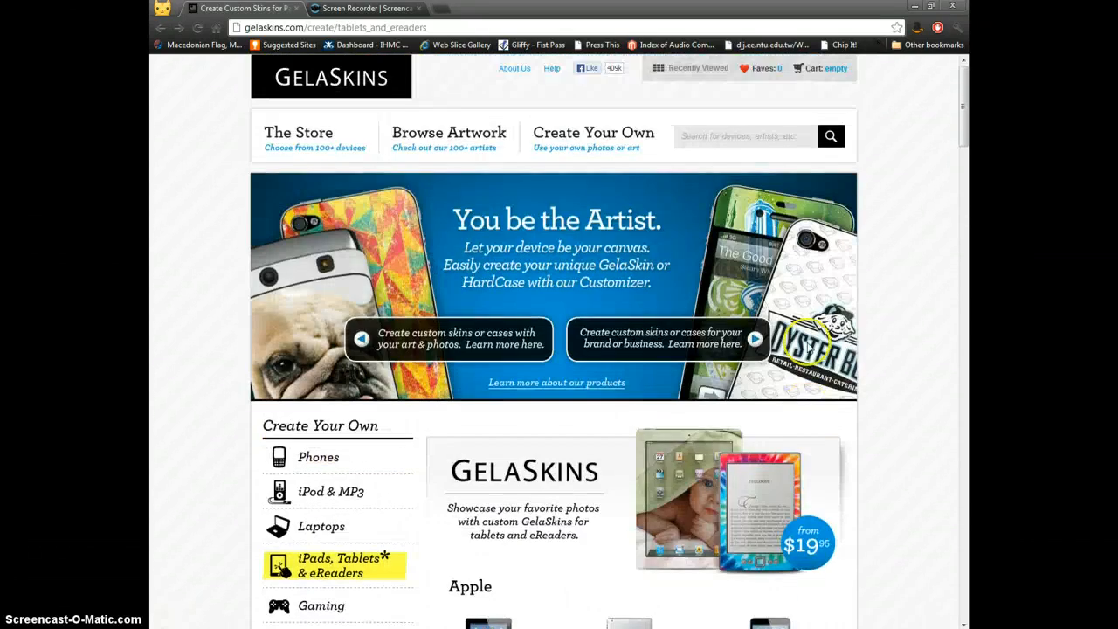
mouse_move(948, 338)
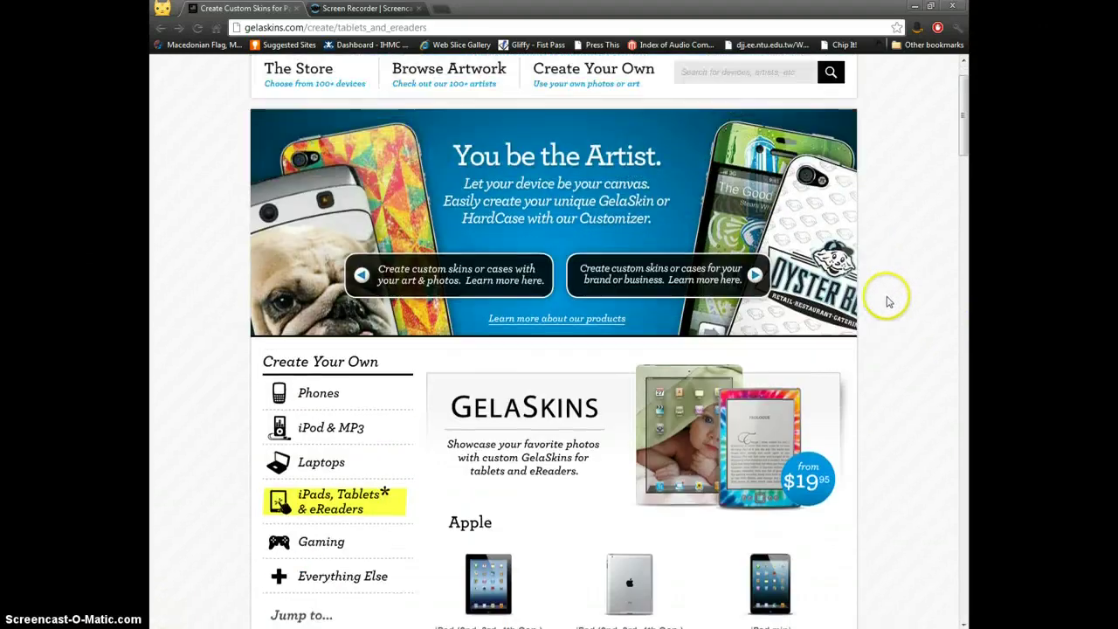
mouse_move(586, 477)
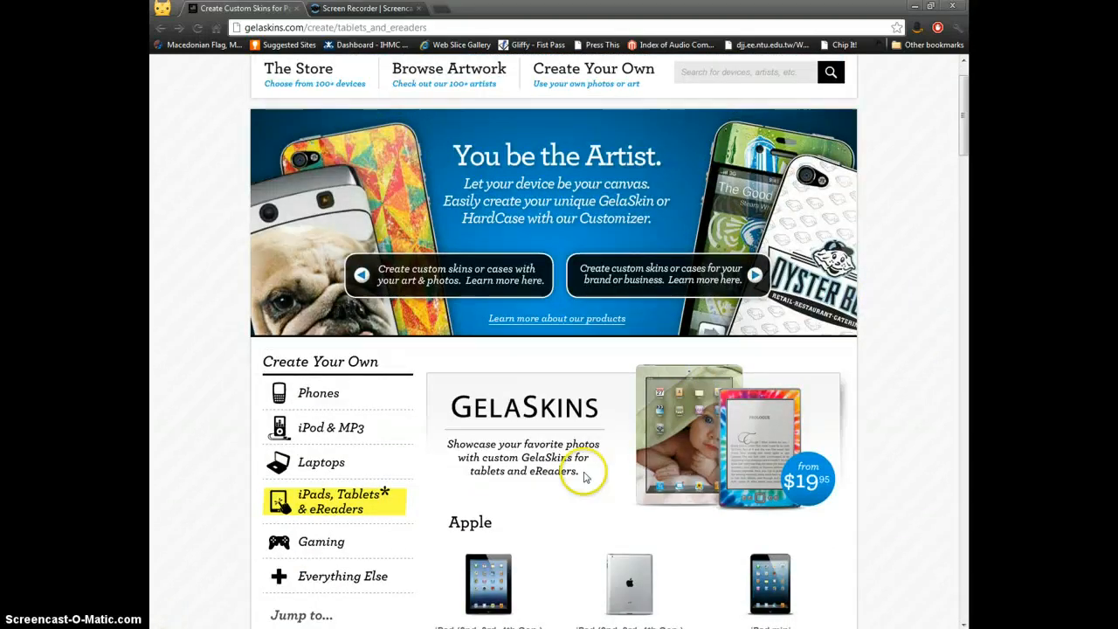
scroll("down", 3)
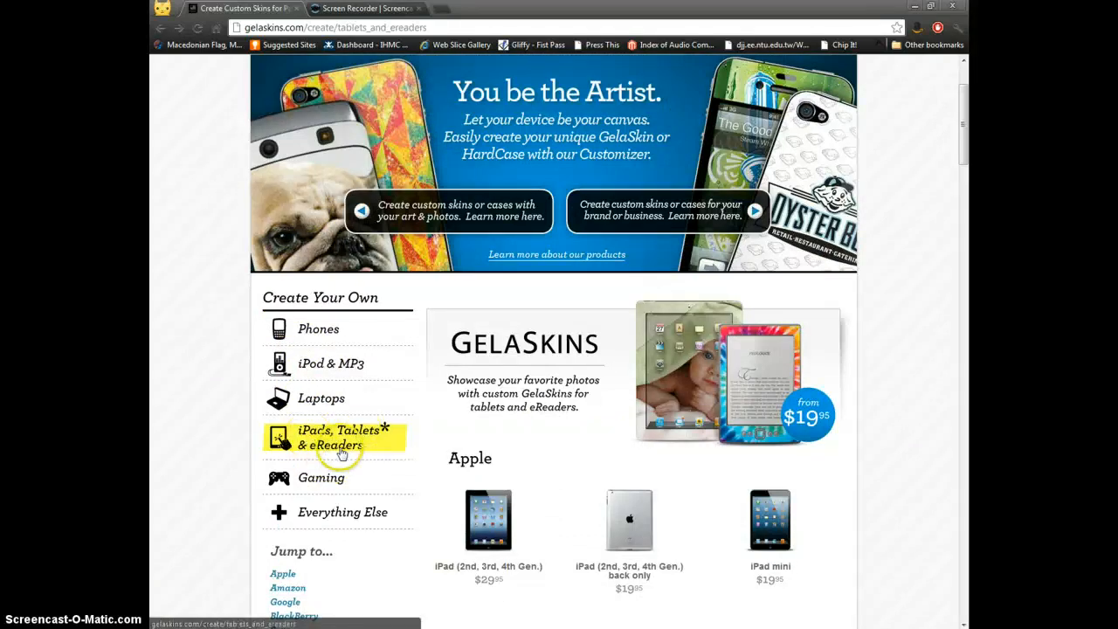
scroll("down", 3)
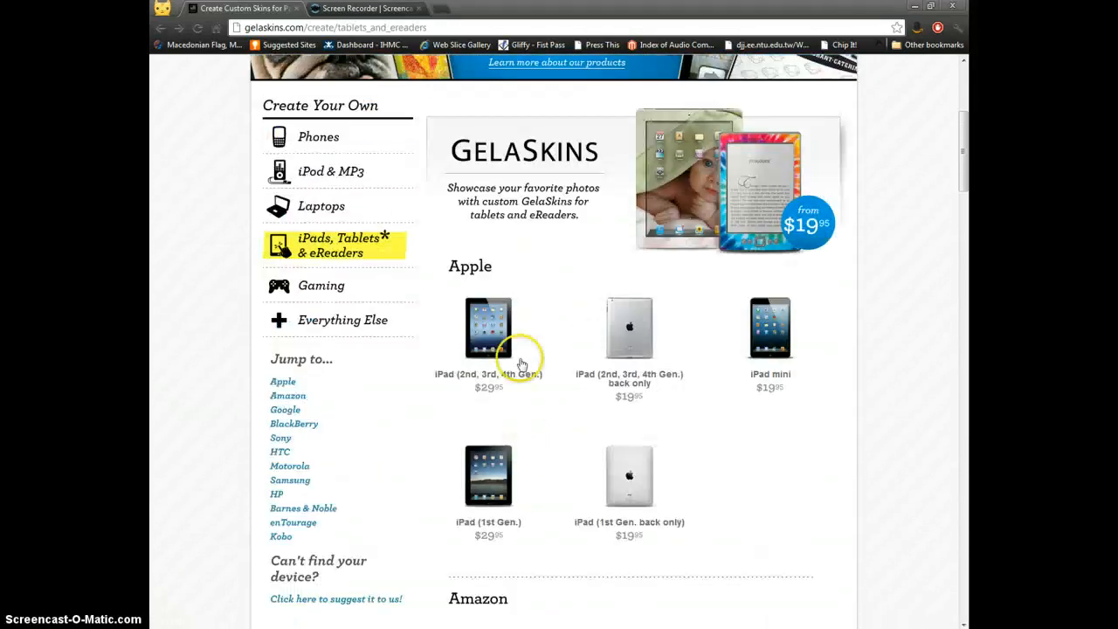
mouse_move(487, 315)
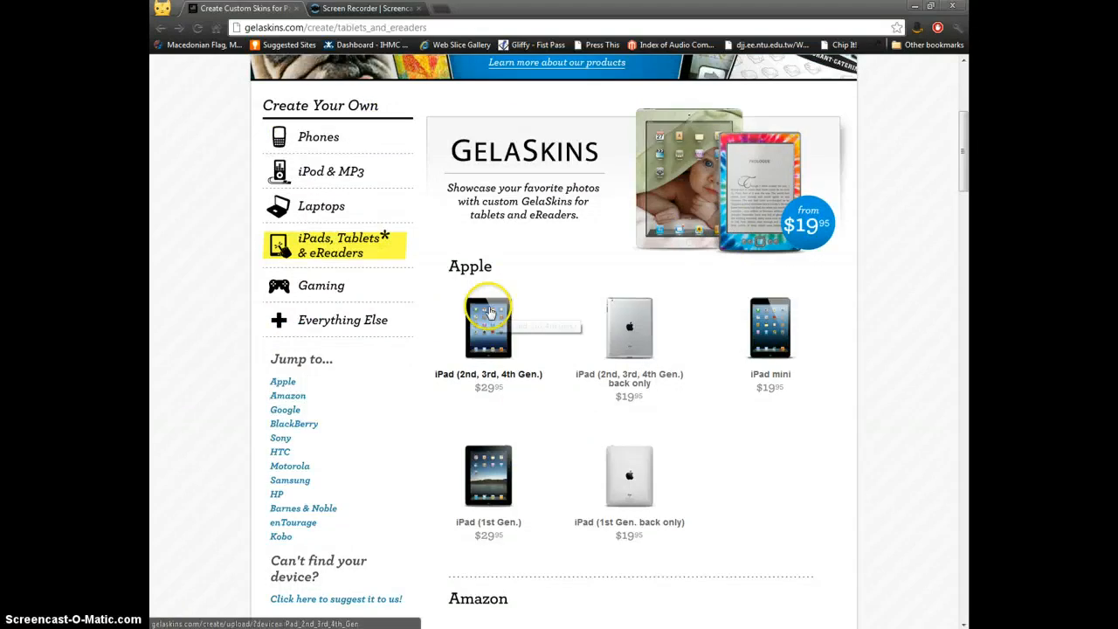
scroll("down", 3)
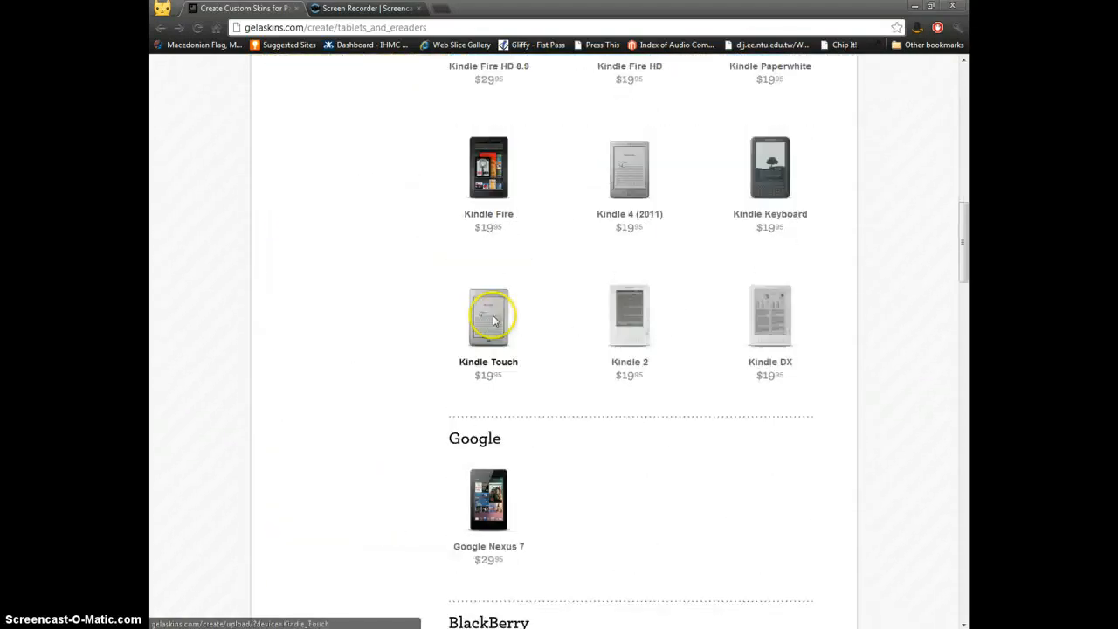
scroll("down", 3)
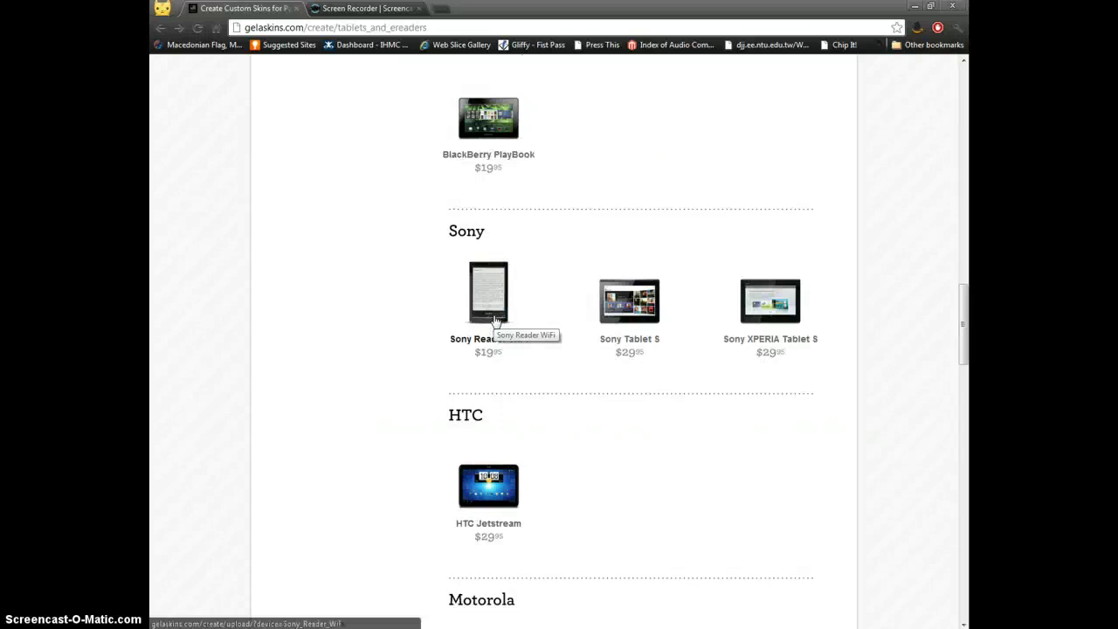
scroll("down", 3)
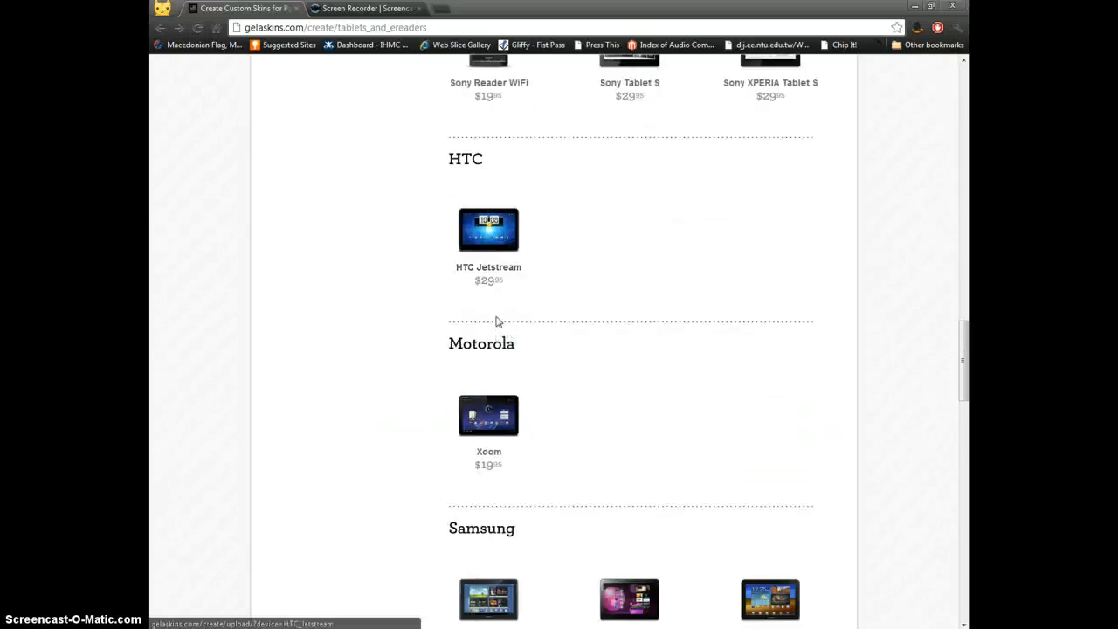
scroll("down", 3)
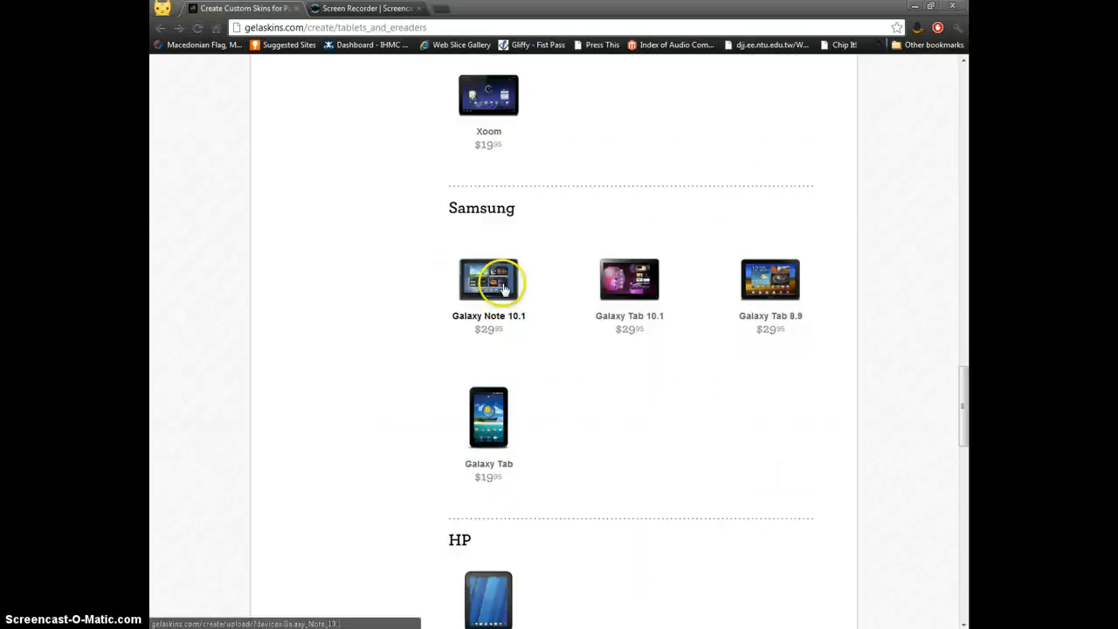
scroll("down", 3)
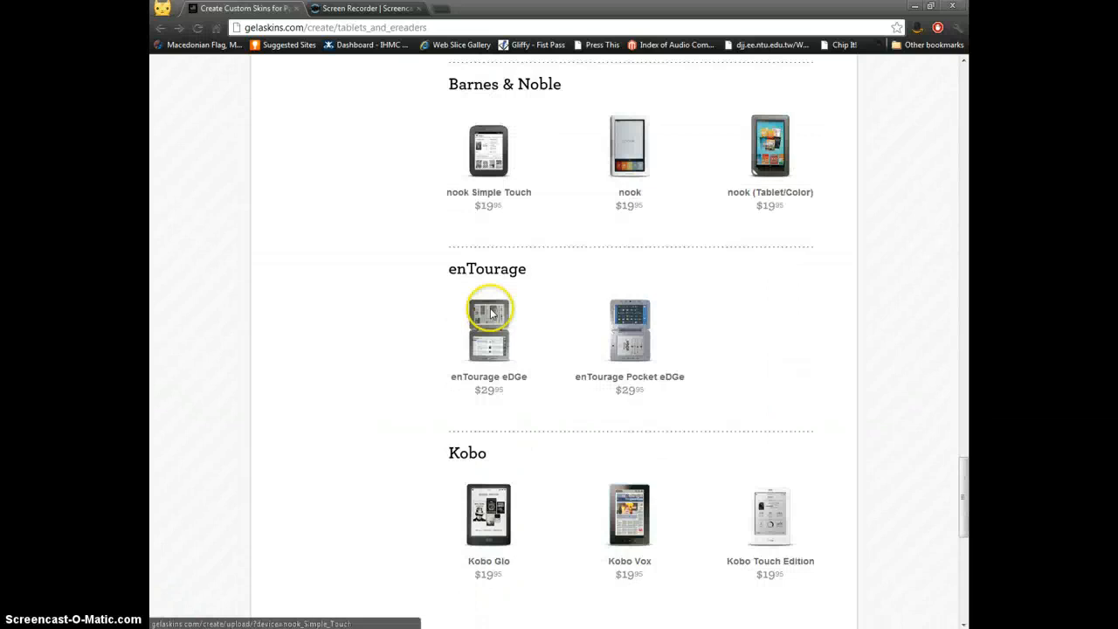
scroll("down", 3)
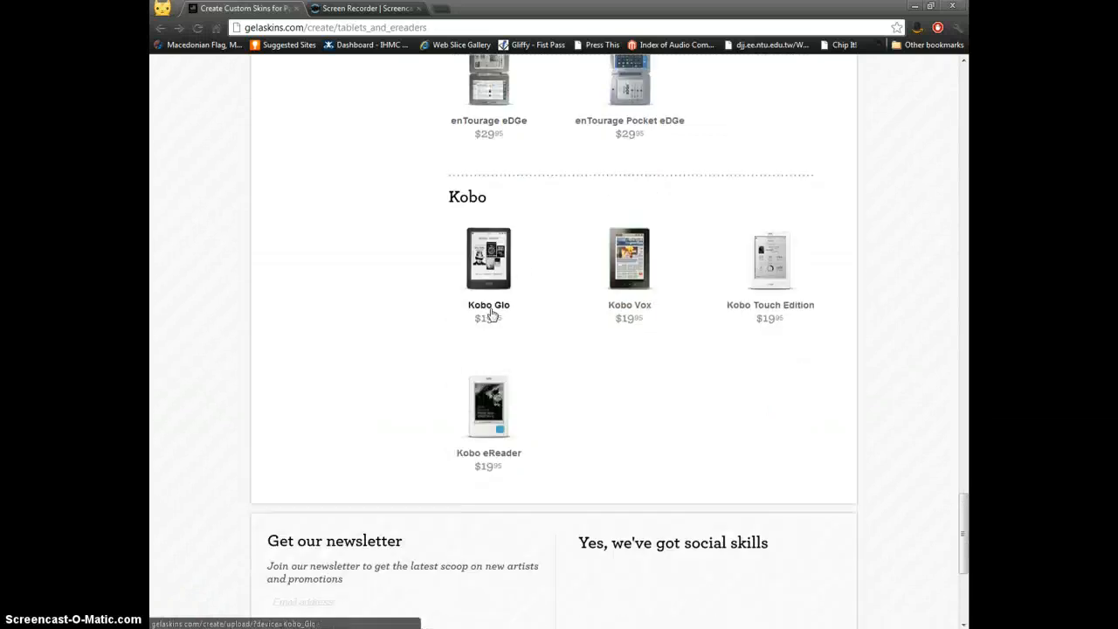
scroll("up", 3)
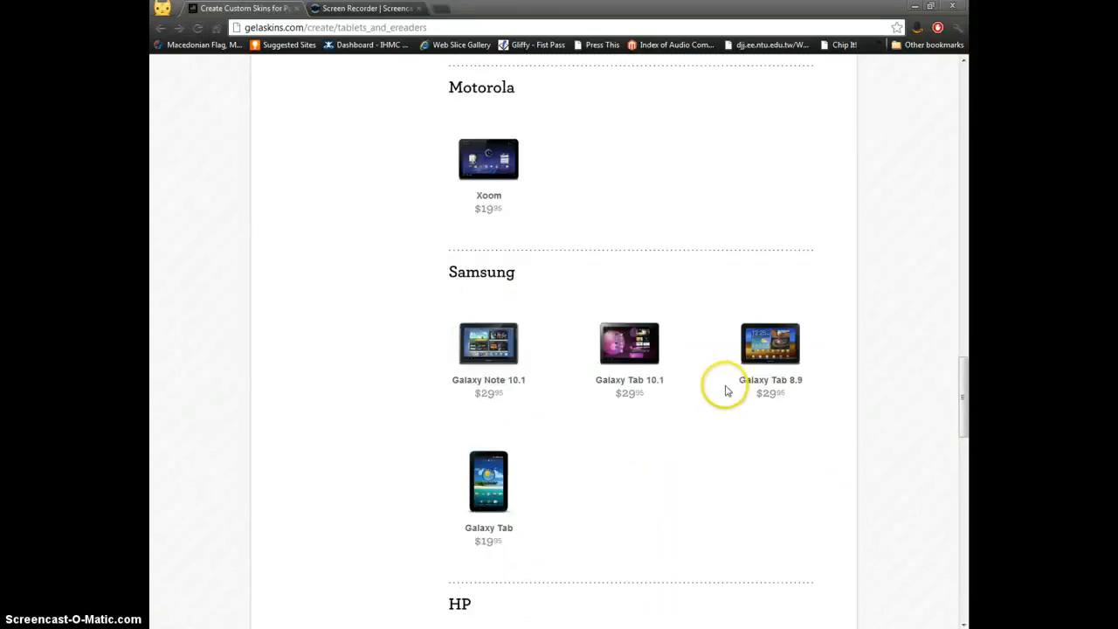
scroll("down", 3)
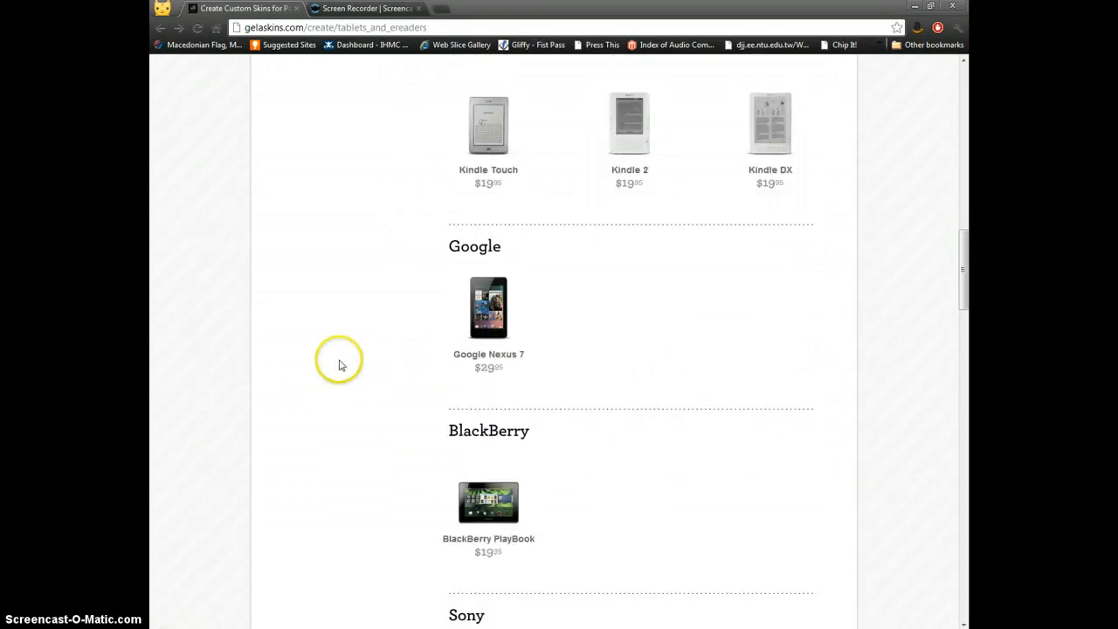
- Select the Google Nexus 7 and start choosing image files on Choose your art
left_click(488, 307)
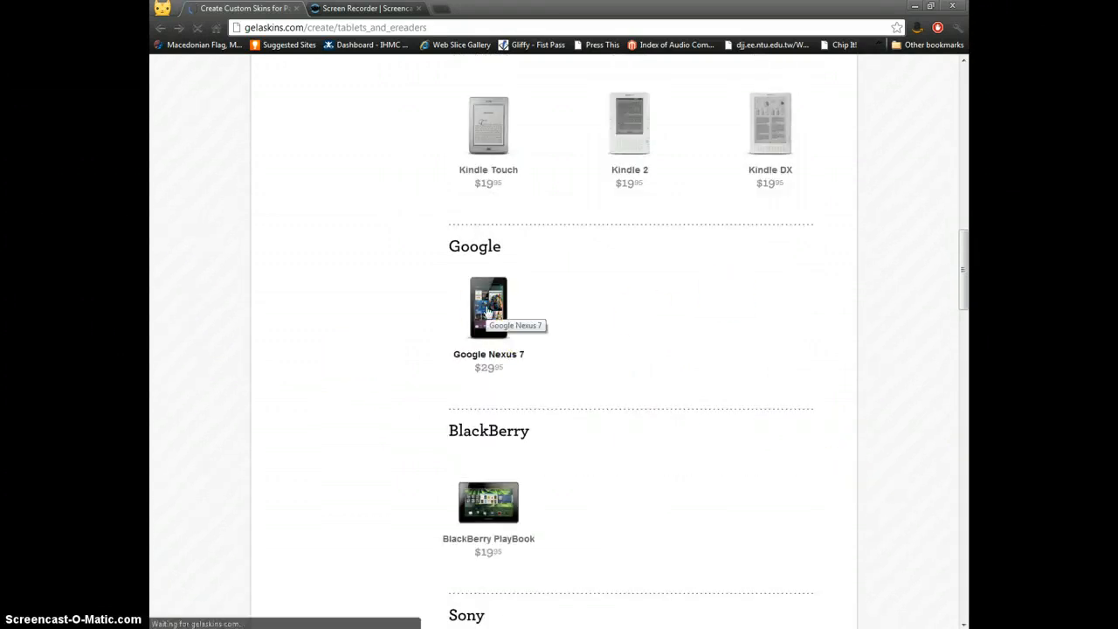
left_click(489, 306)
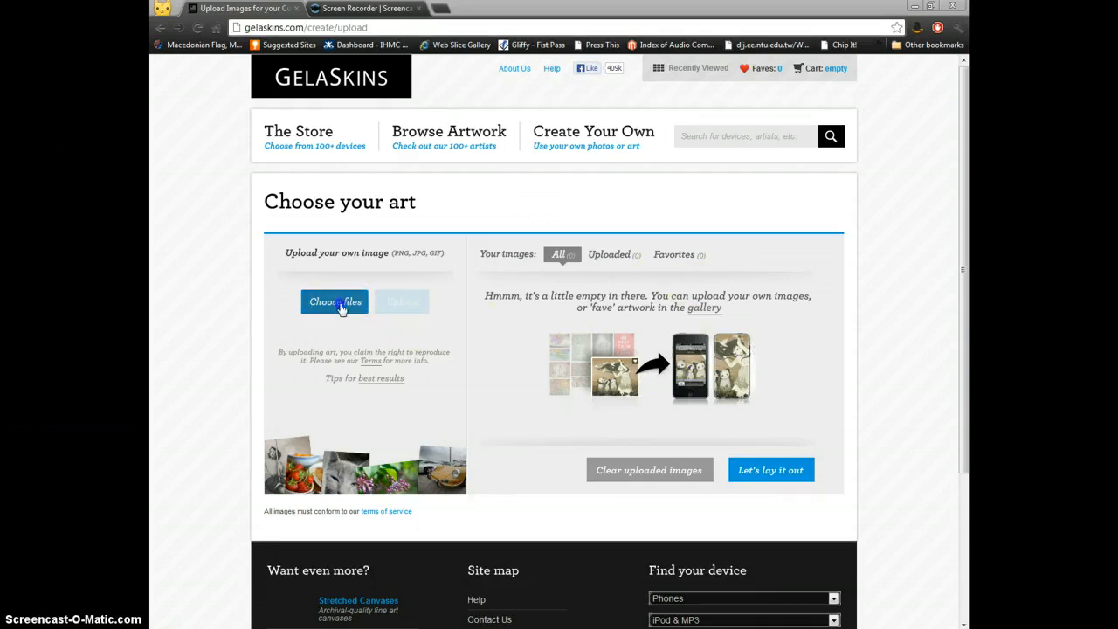
left_click(334, 302)
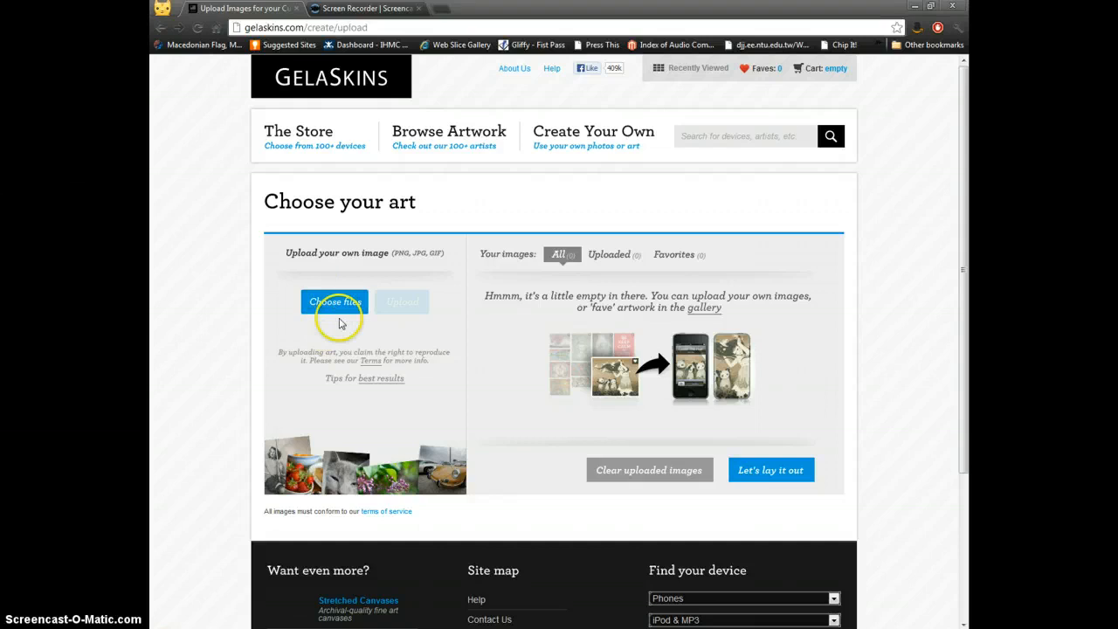
- Browse Google Talk Received Images in the Open dialog and pick the character picture
left_click(334, 301)
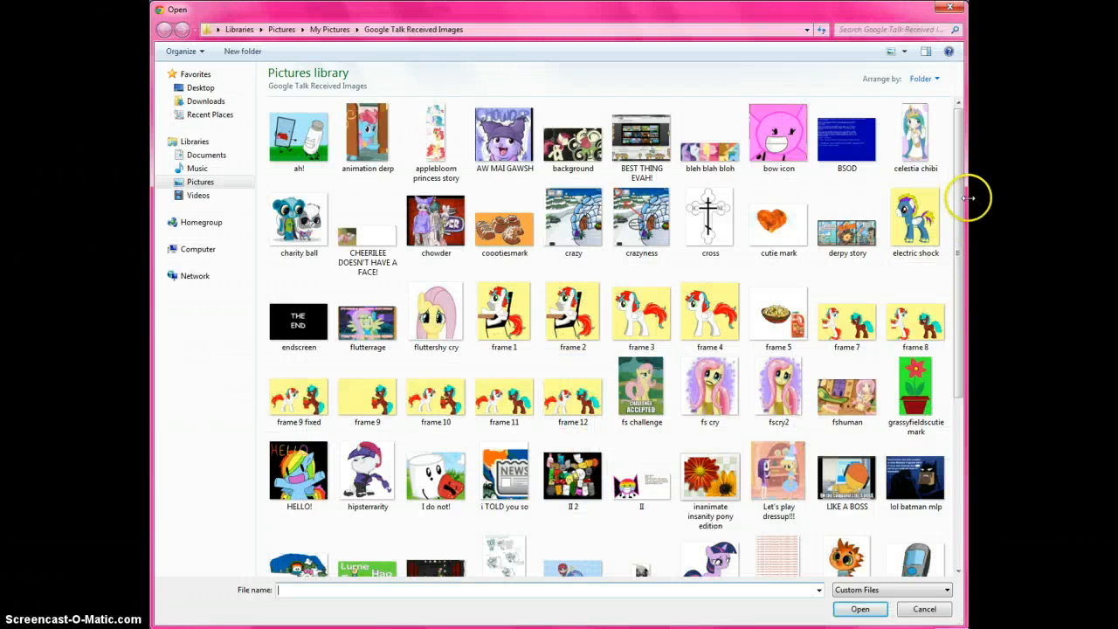
scroll("down", 3)
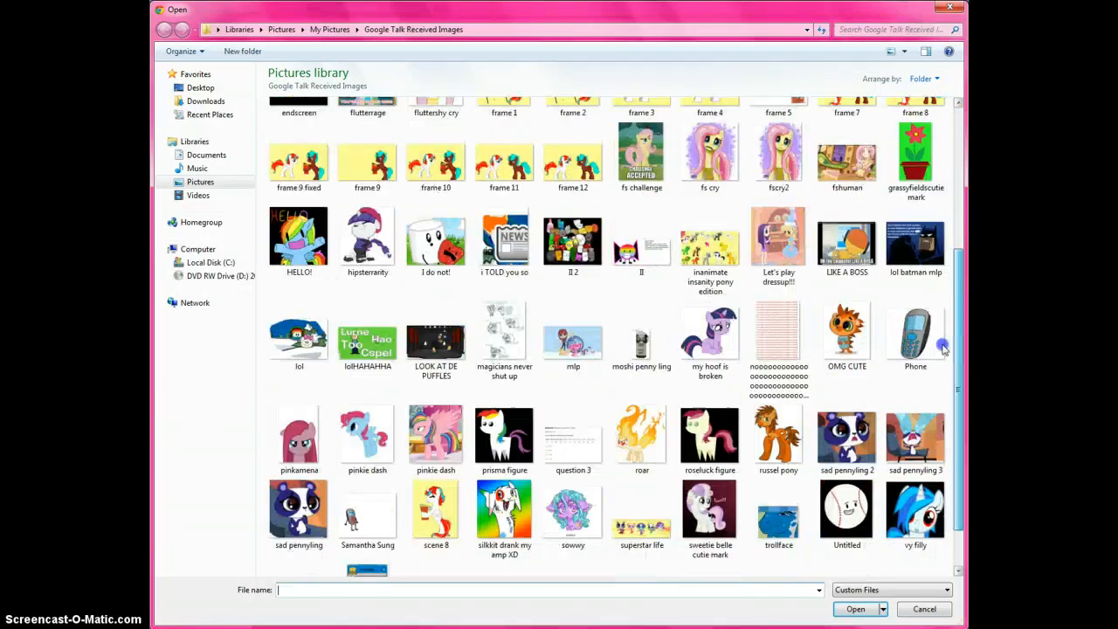
scroll("down", 3)
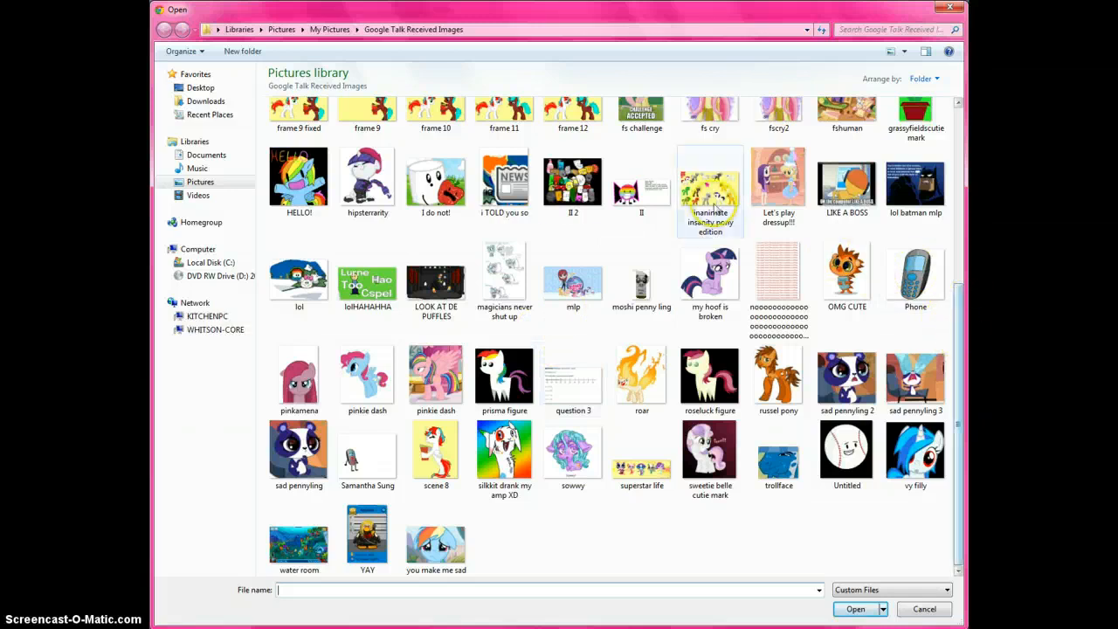
left_click(573, 179)
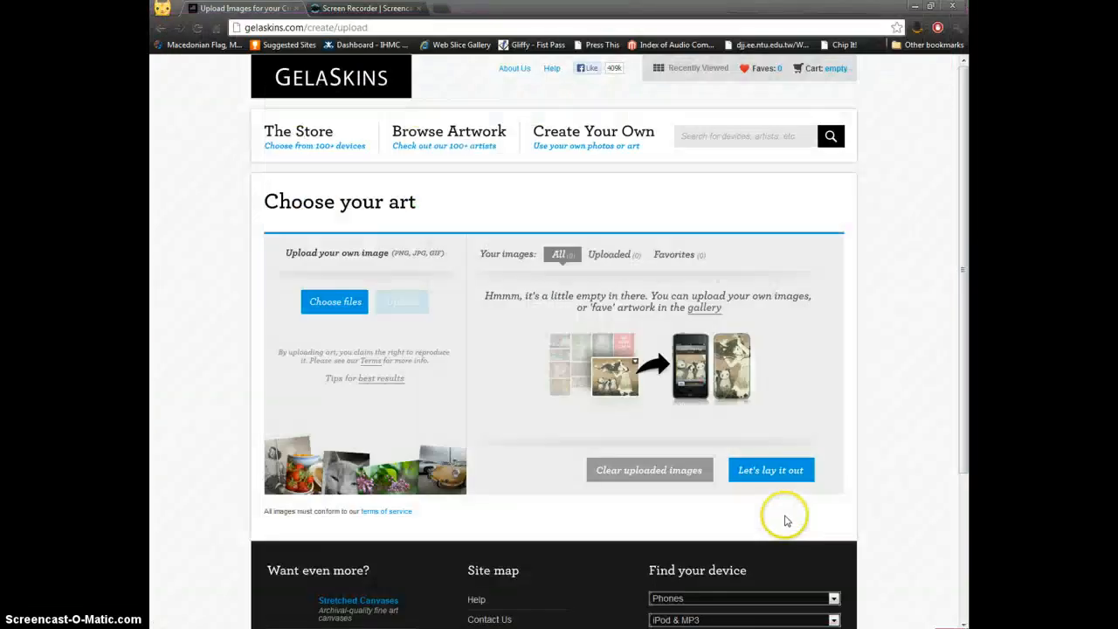
- Upload the character picture, then continue with Let's lay it out
left_click(333, 301)
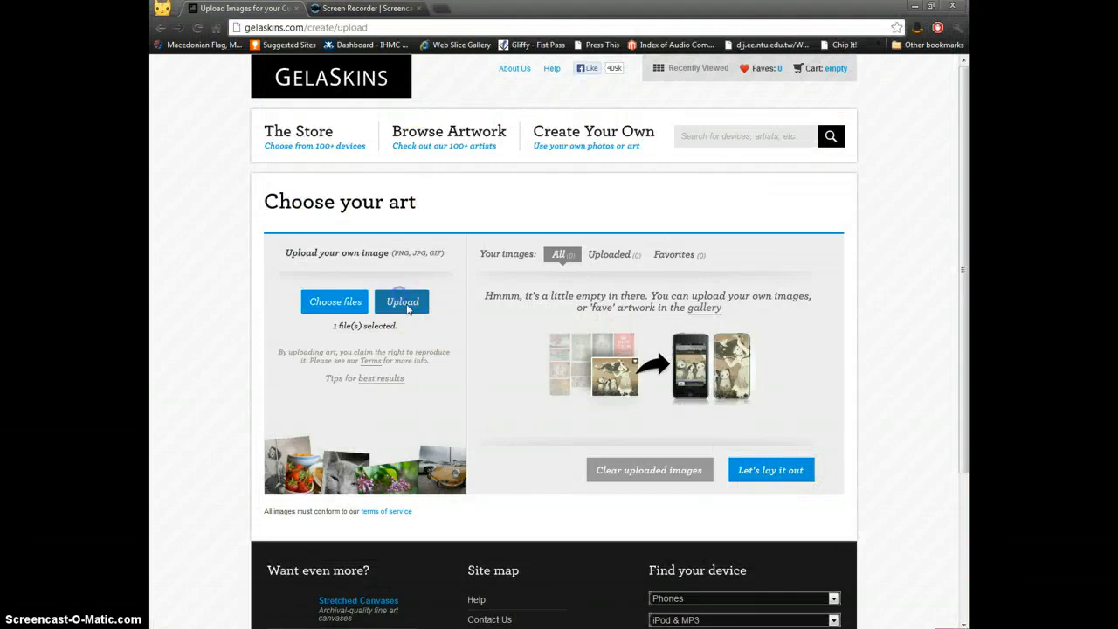
left_click(401, 302)
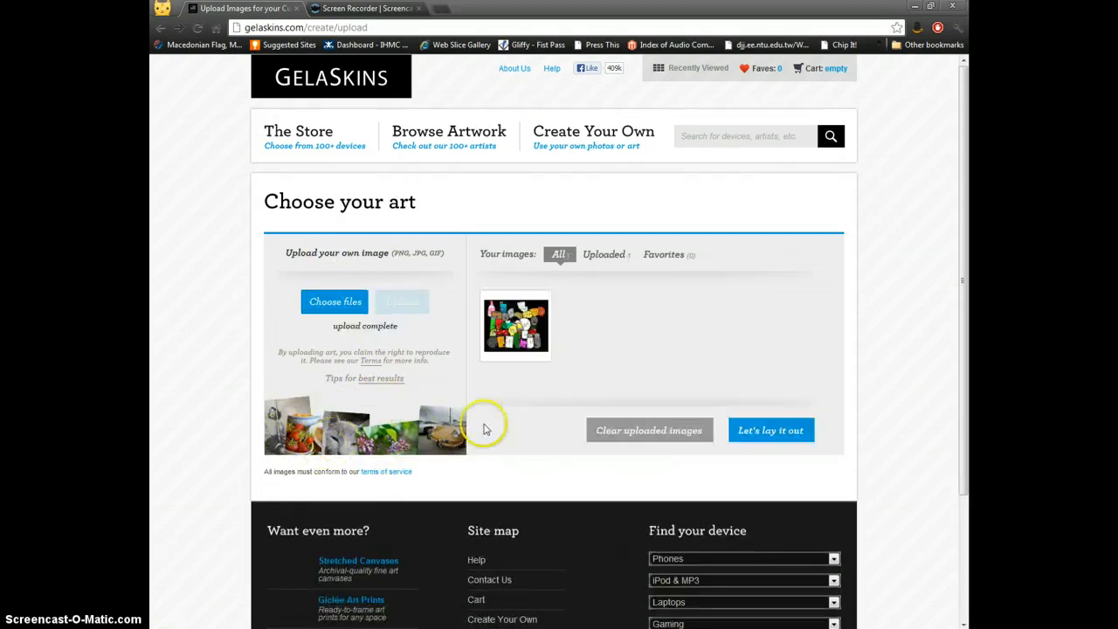
left_click(770, 430)
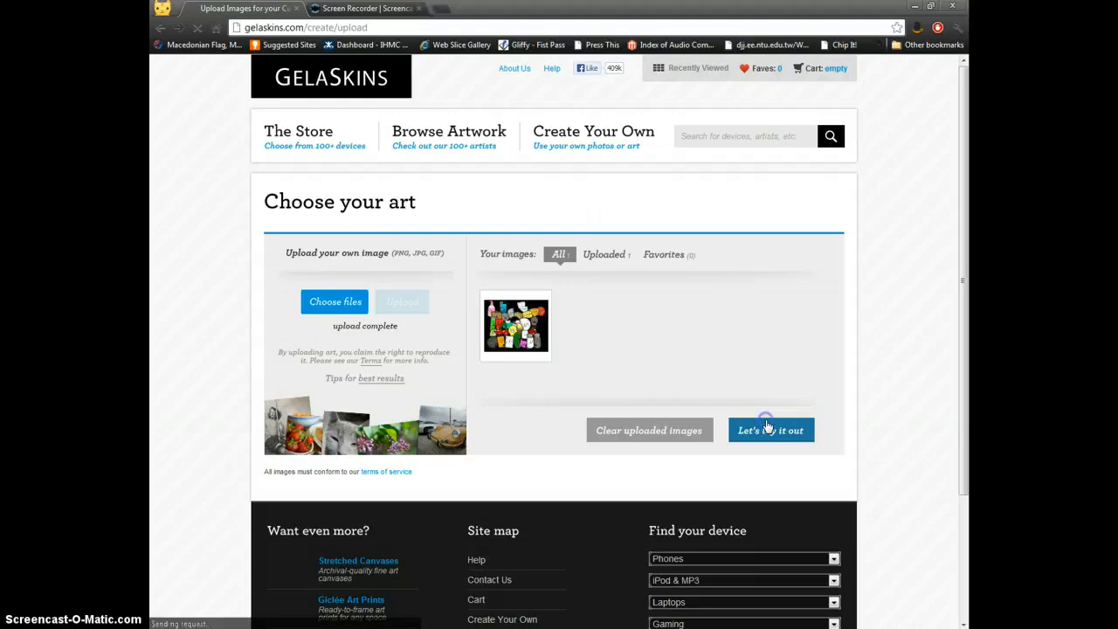
left_click(770, 430)
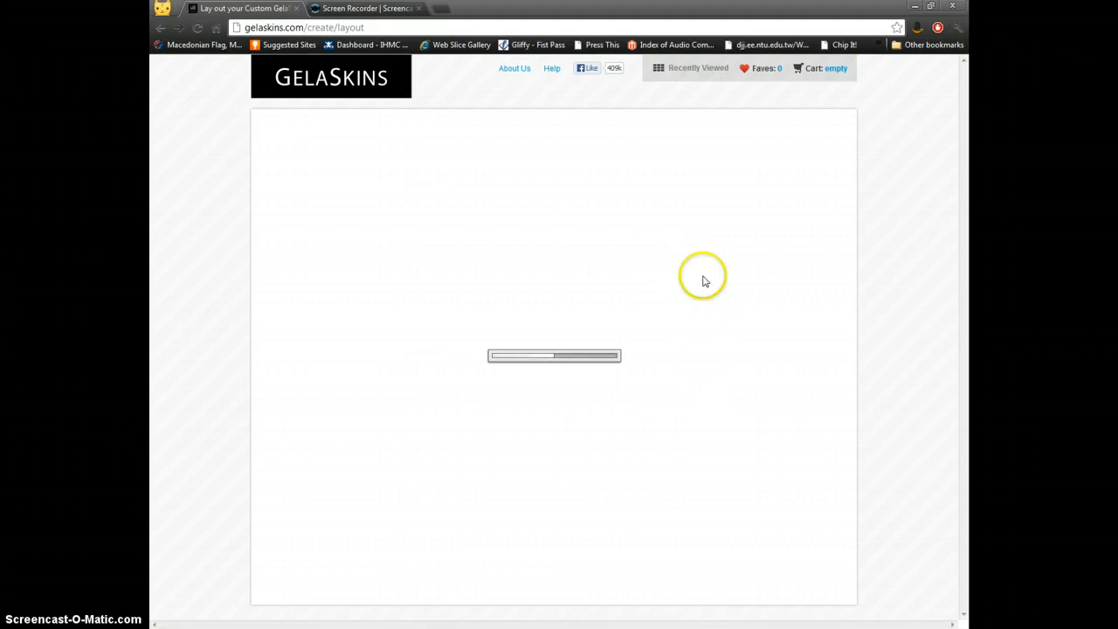
mouse_move(613, 153)
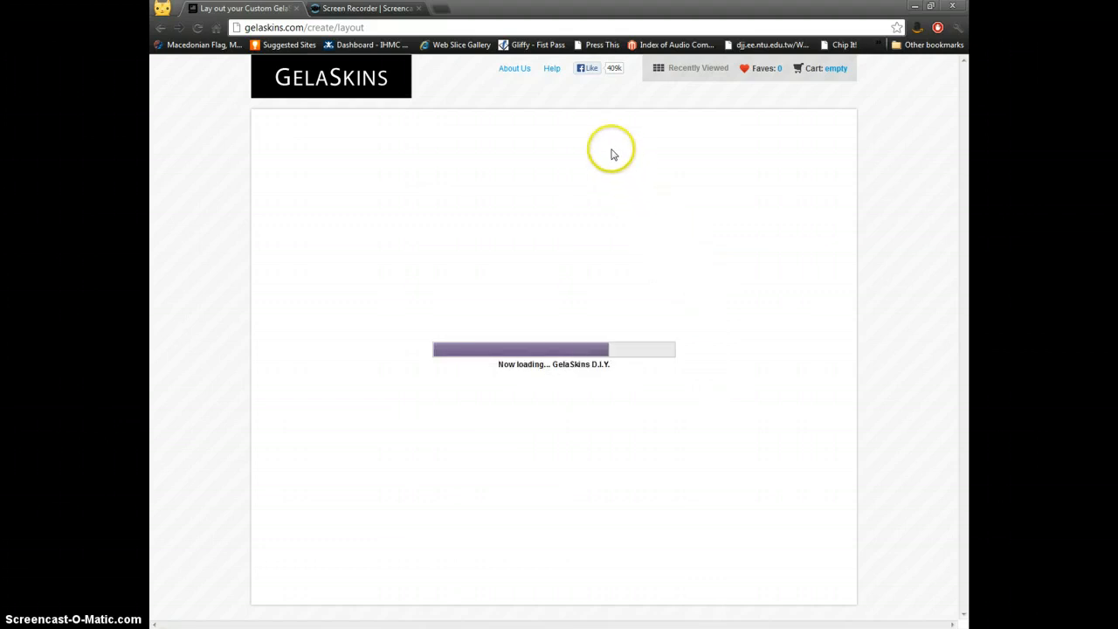
mouse_move(471, 89)
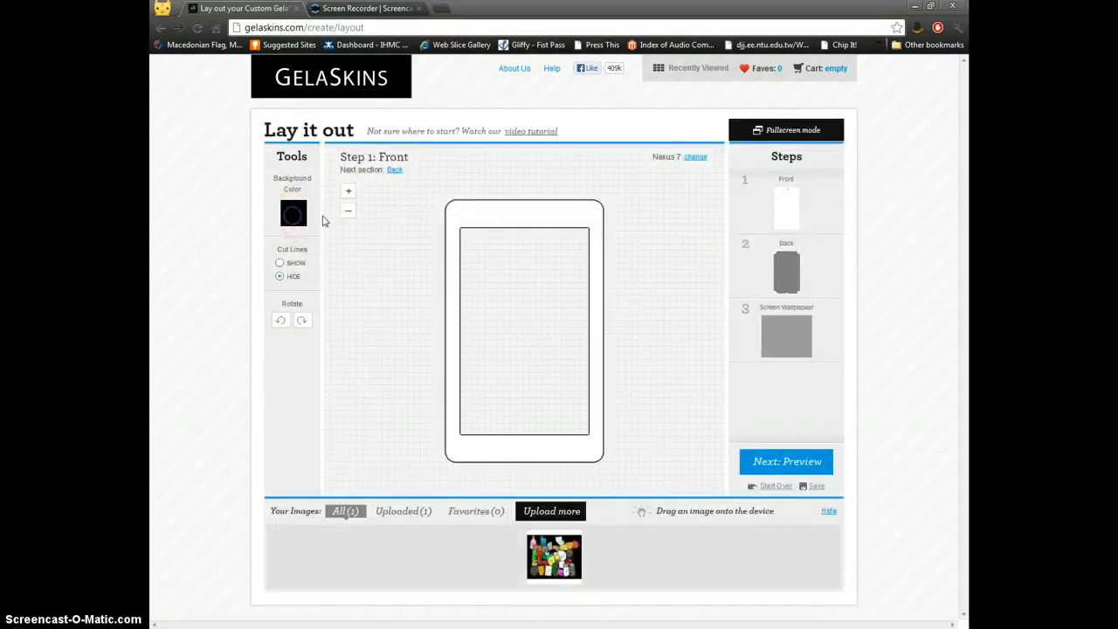
- Set the front Background Color to black (000000) in the Color Picker
left_click(293, 214)
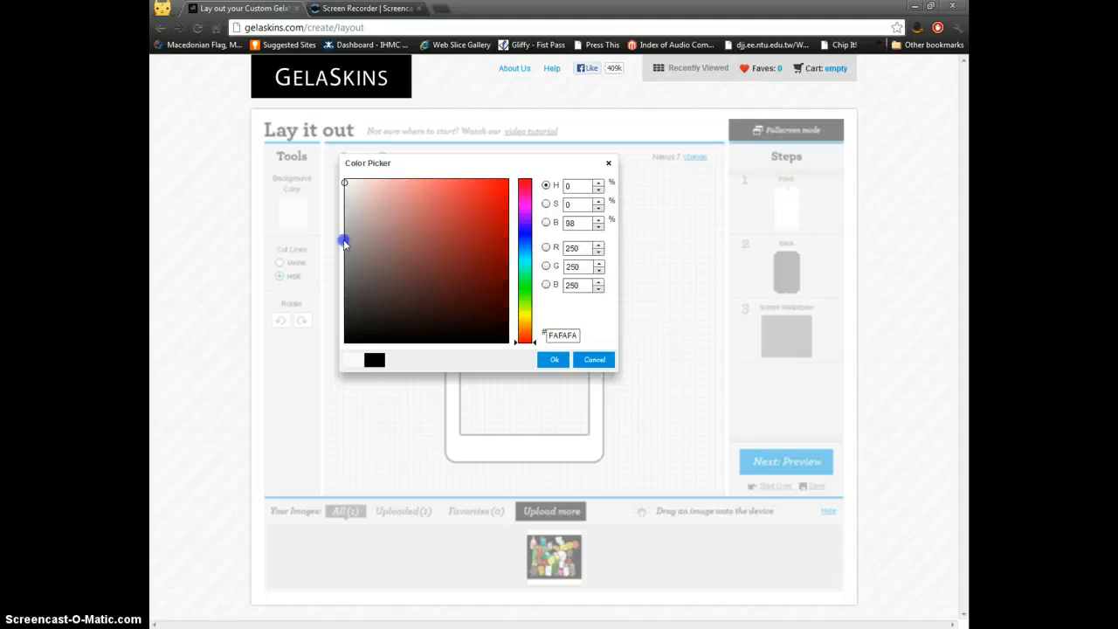
left_click(389, 197)
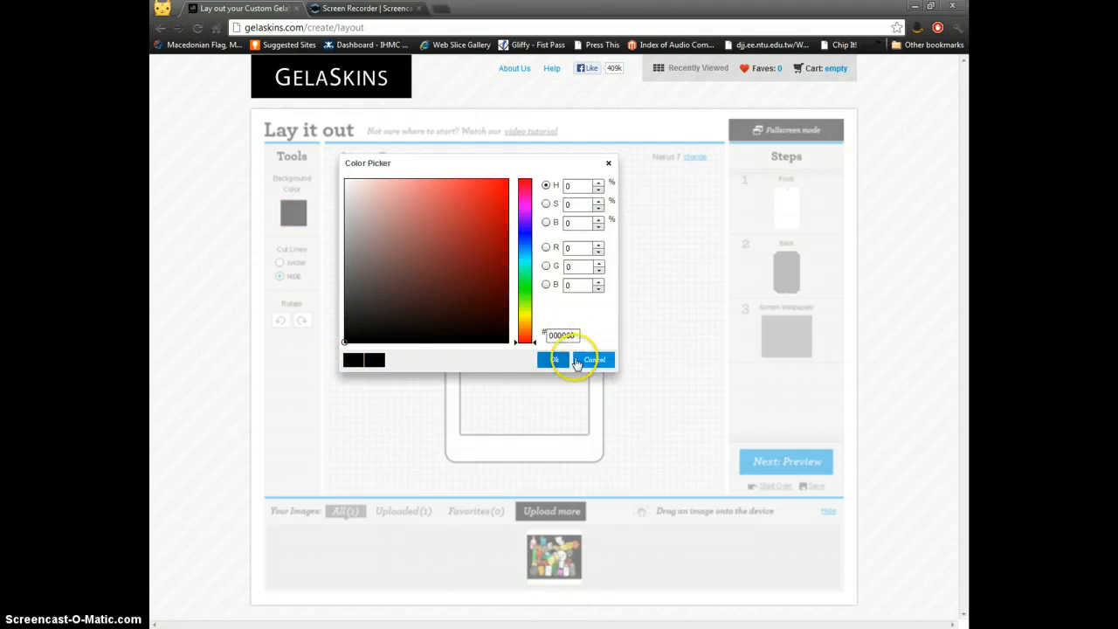
left_click(557, 359)
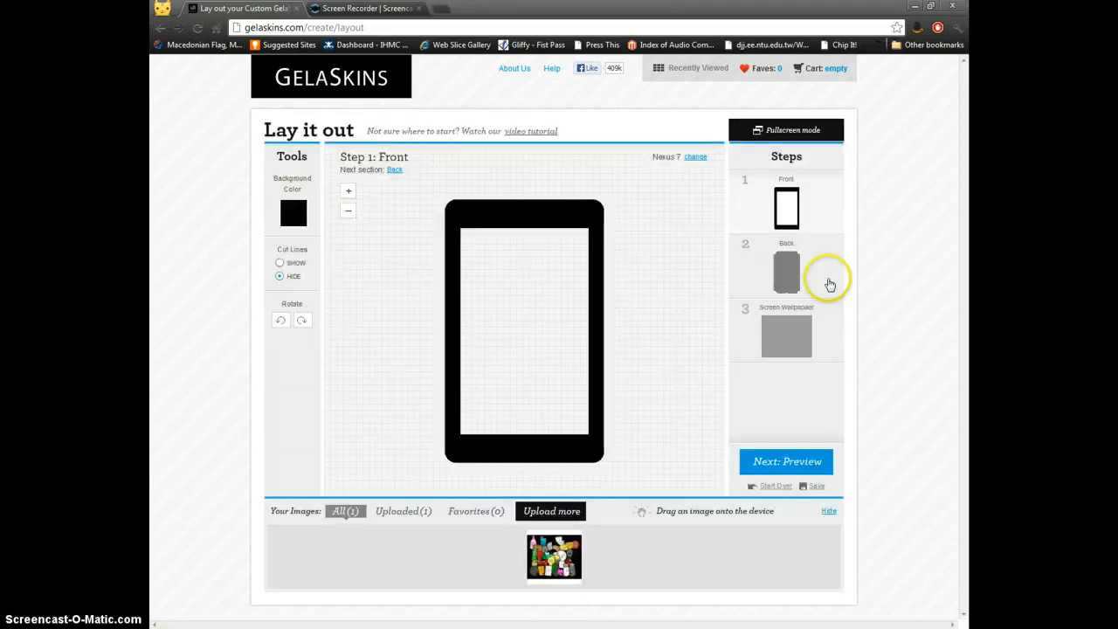
- Switch to the Back step, set its background to black, and keep Cut Lines hidden
left_click(786, 271)
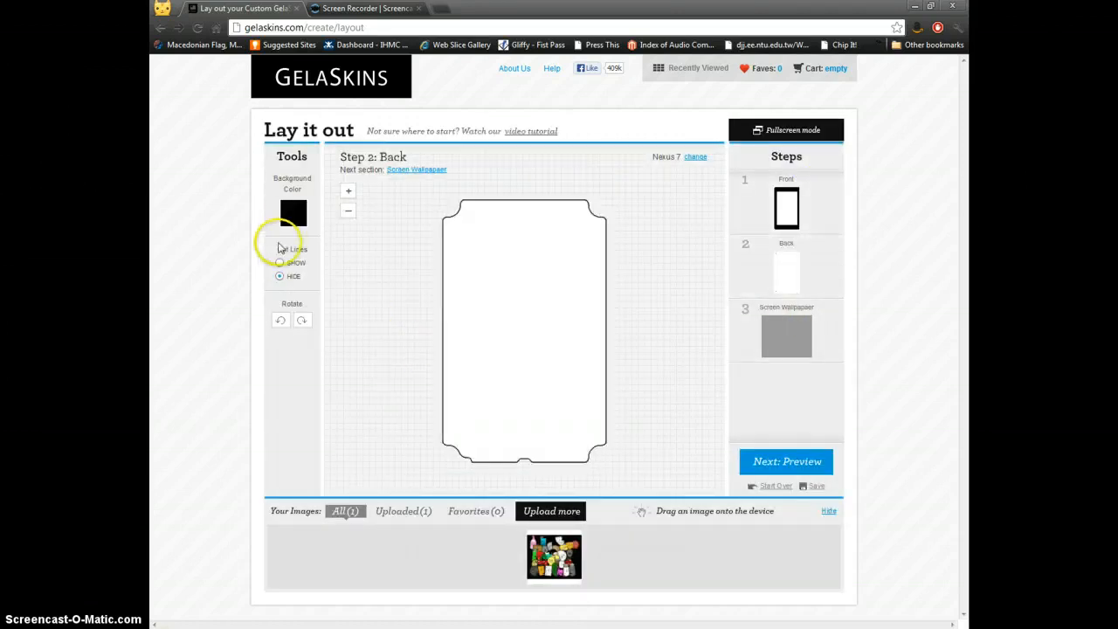
left_click(292, 212)
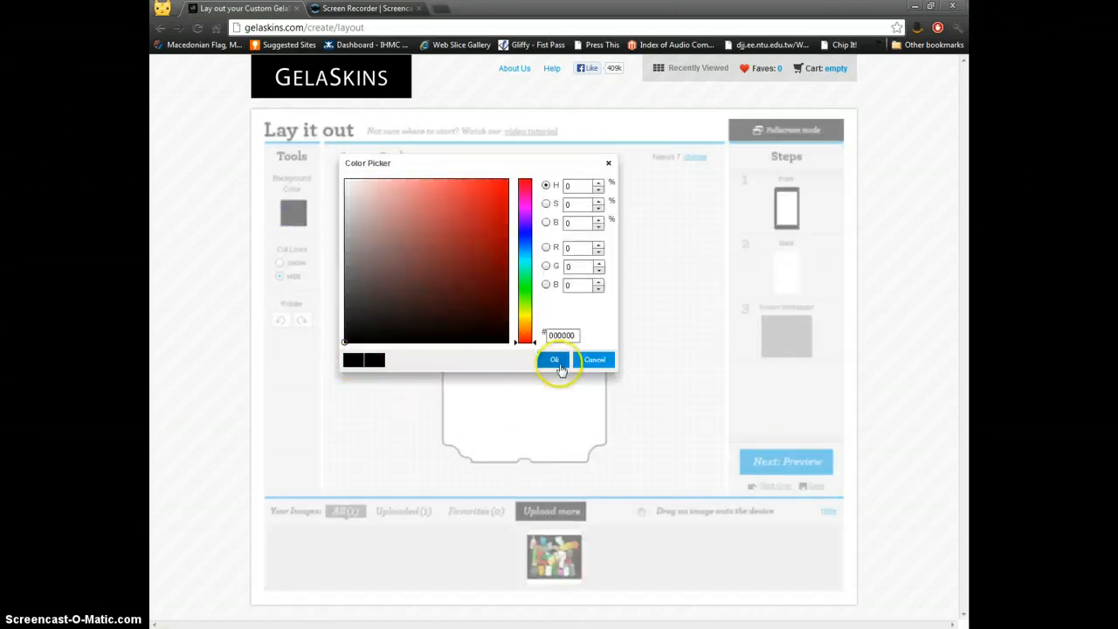
left_click(555, 360)
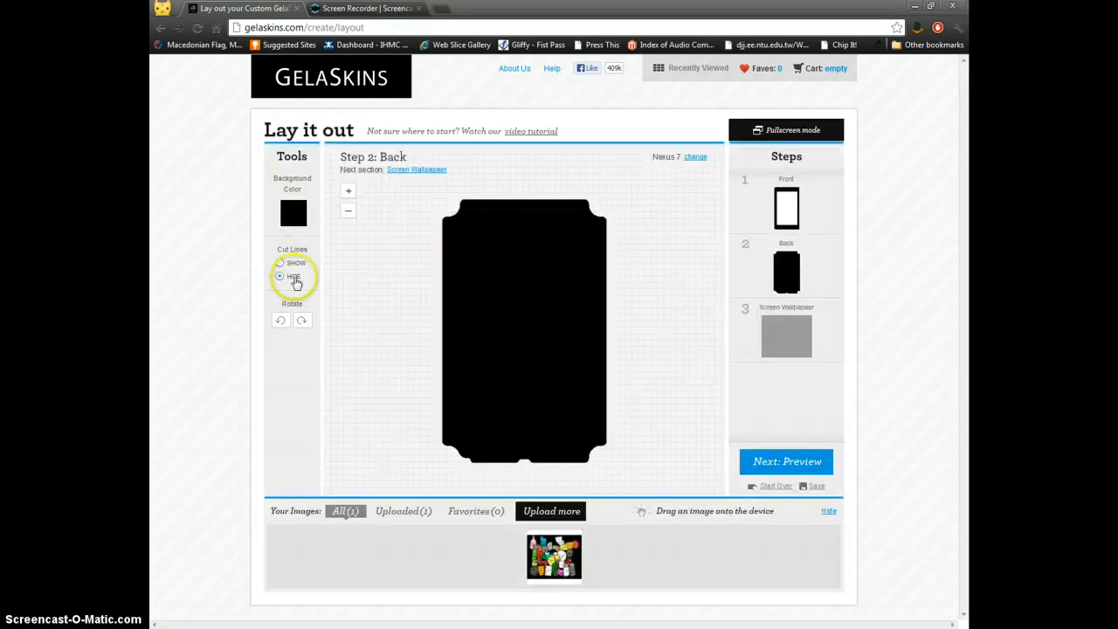
left_click(280, 276)
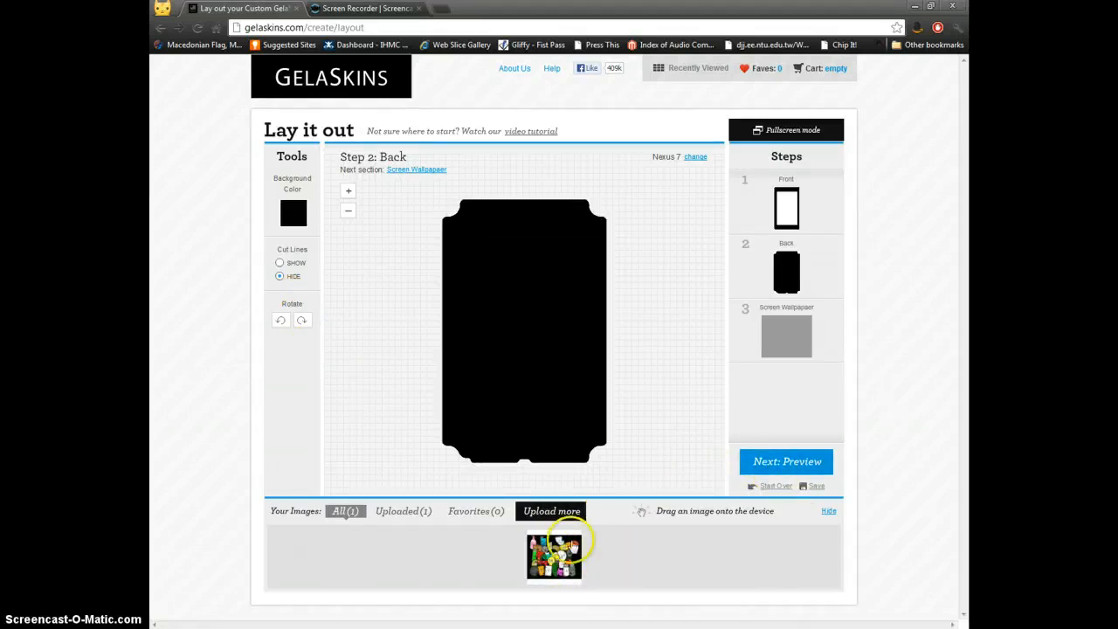
- Drag the character image onto the device back and resize it until quality reads Great
left_click_drag(554, 554, 515, 340)
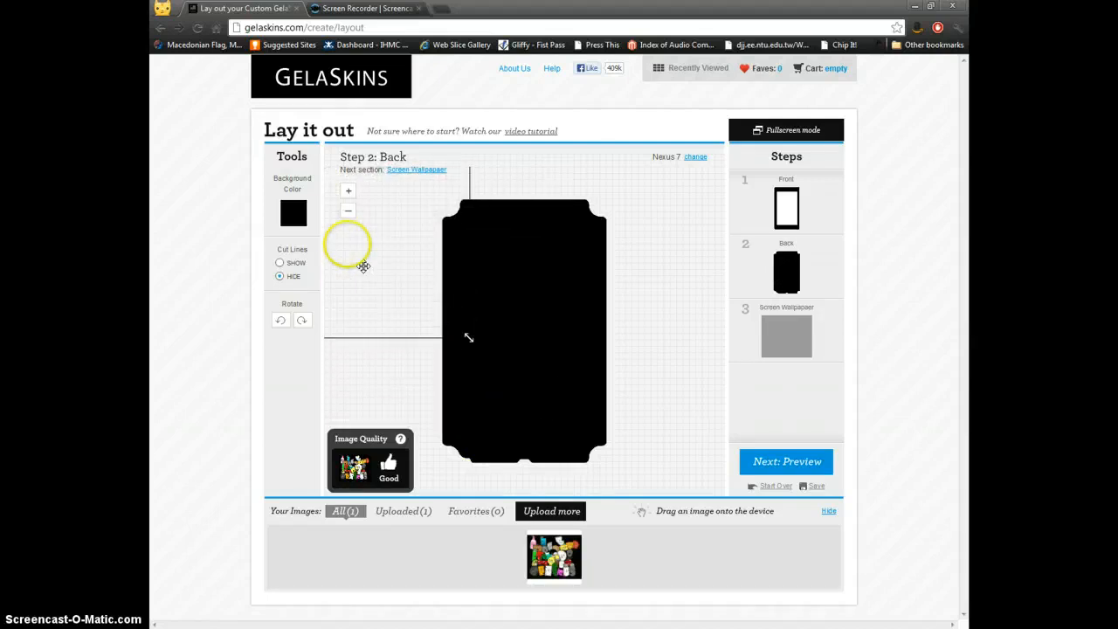
left_click_drag(554, 556, 524, 328)
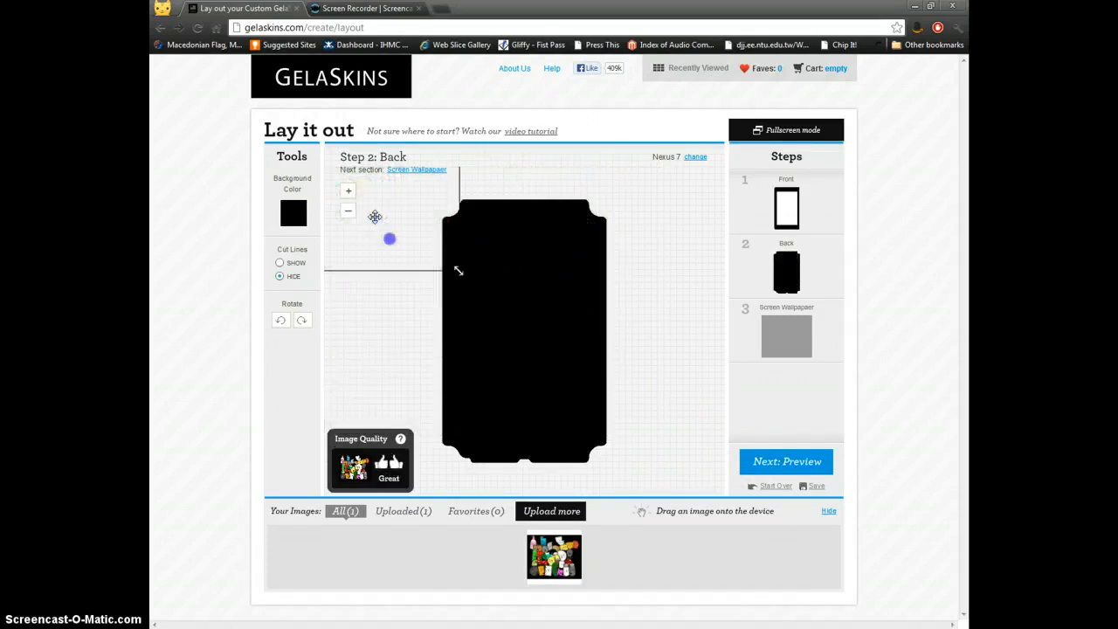
left_click_drag(554, 557, 524, 349)
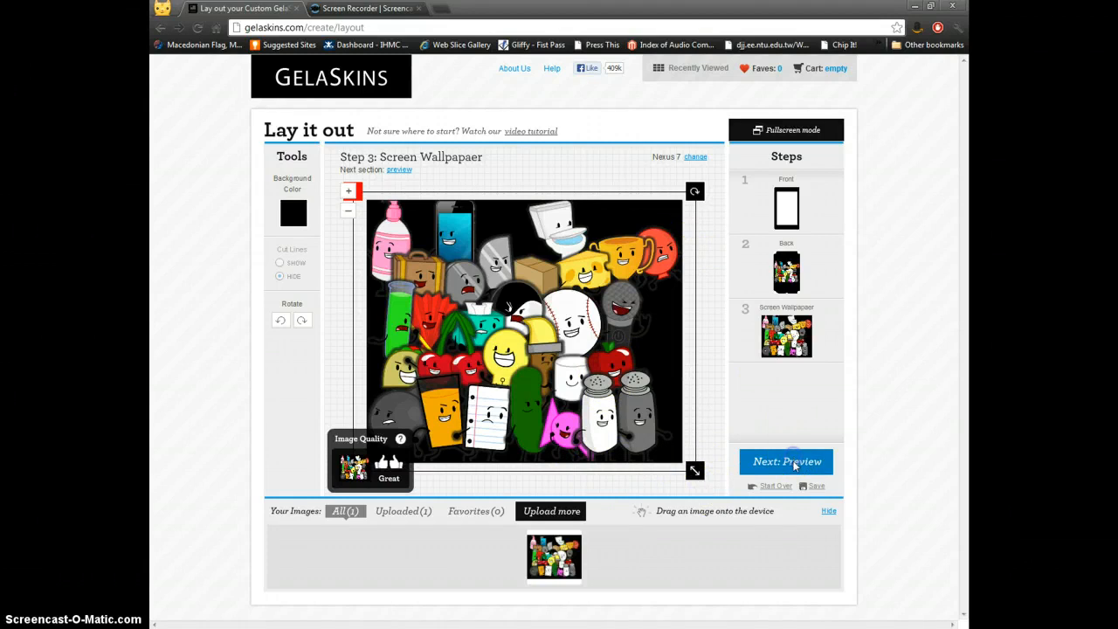
- Open the Nexus 7 Custom GelaSkin preview page at $29.95
left_click(787, 462)
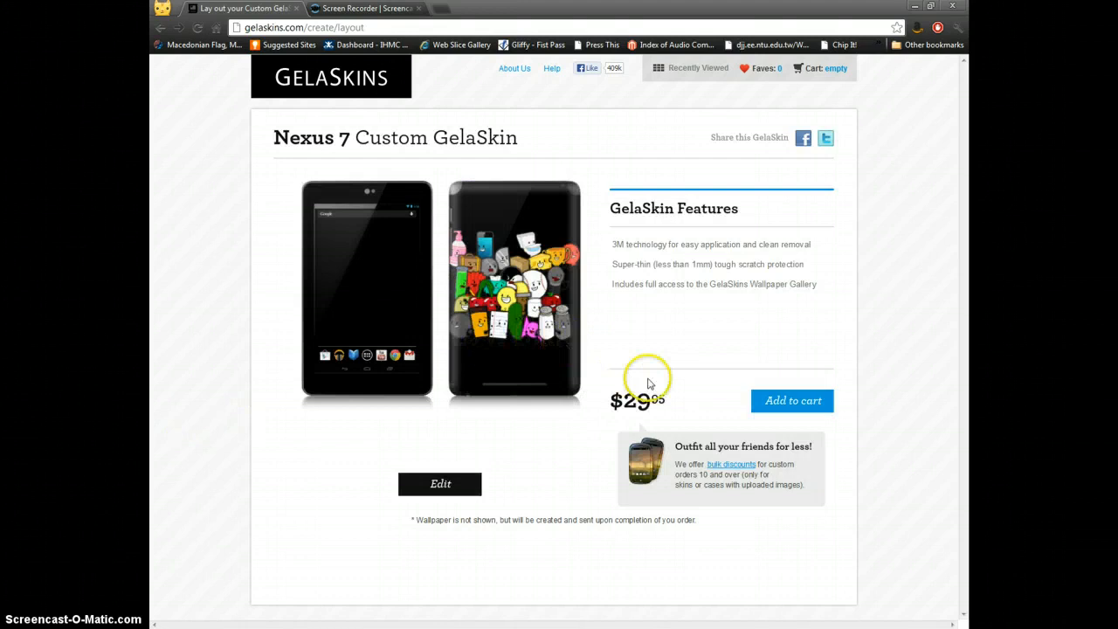
mouse_move(671, 290)
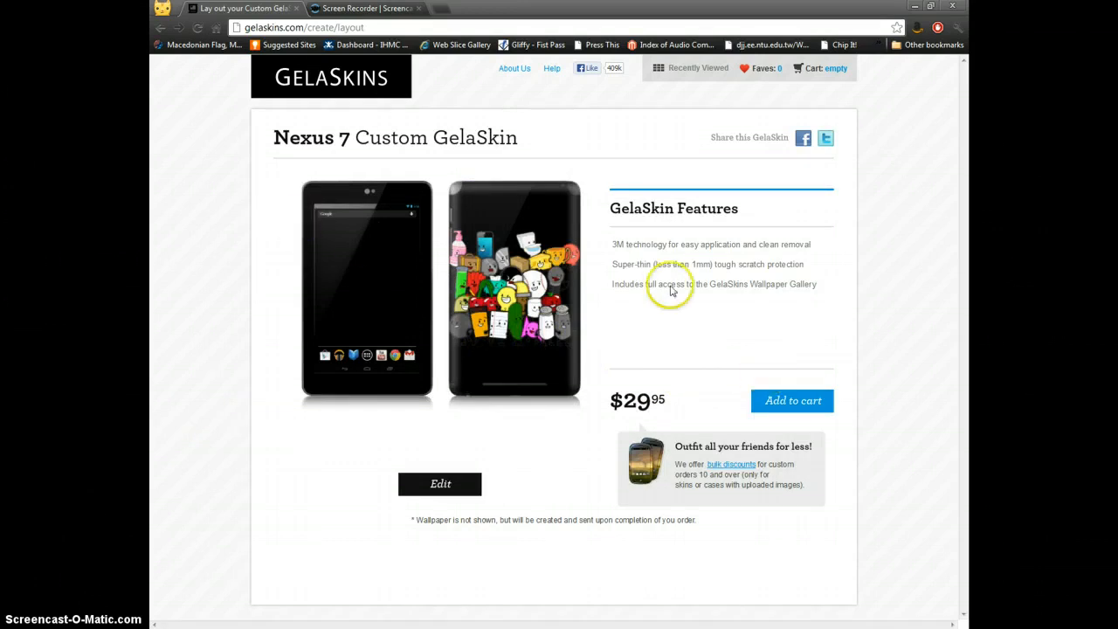
mouse_move(421, 507)
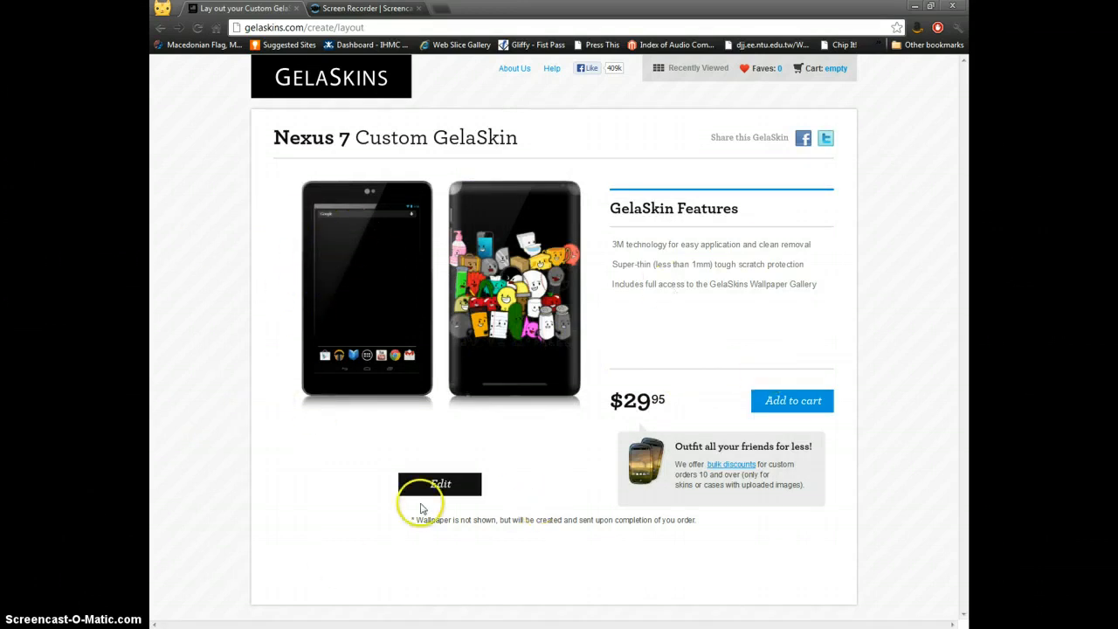
mouse_move(514, 533)
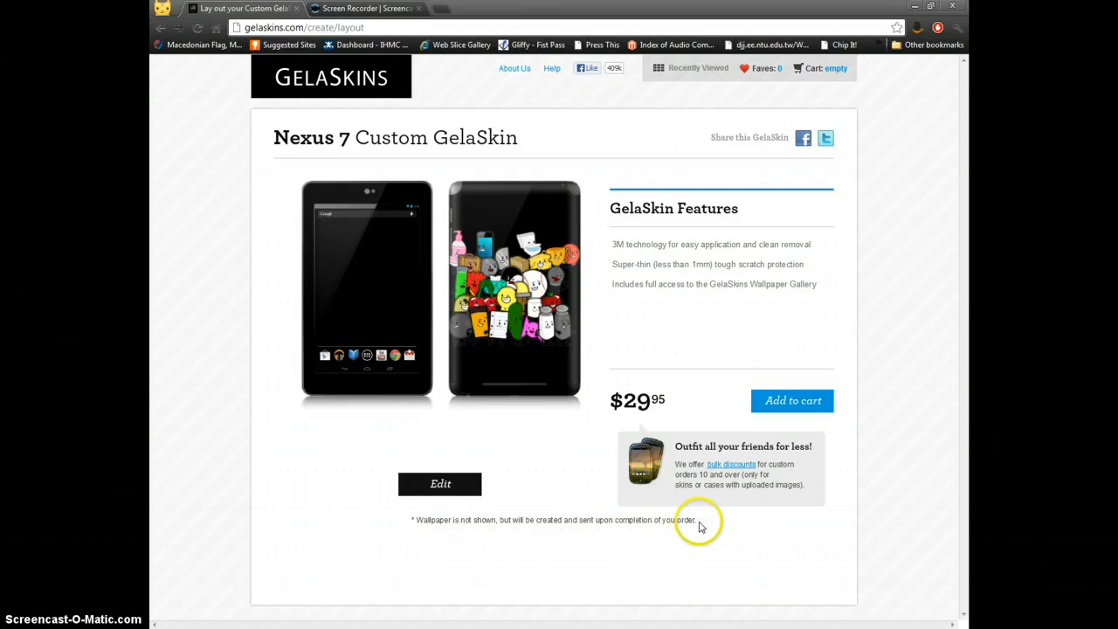
- Add the custom skin to the cart and review the $29.95 Custom Skin item
left_click(792, 400)
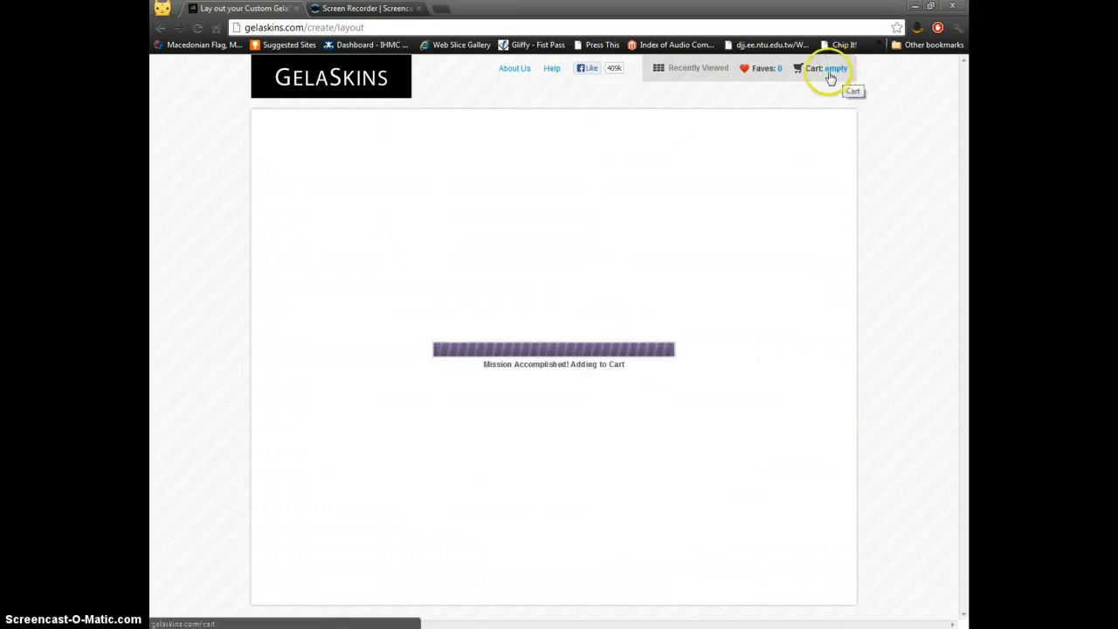
mouse_move(641, 364)
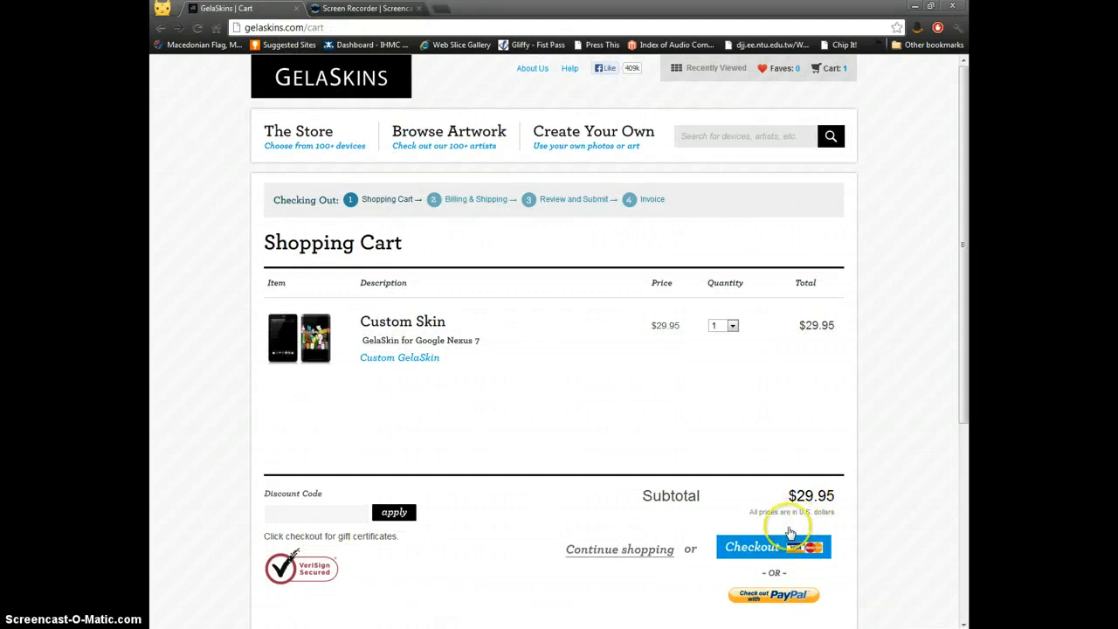
scroll("down", 3)
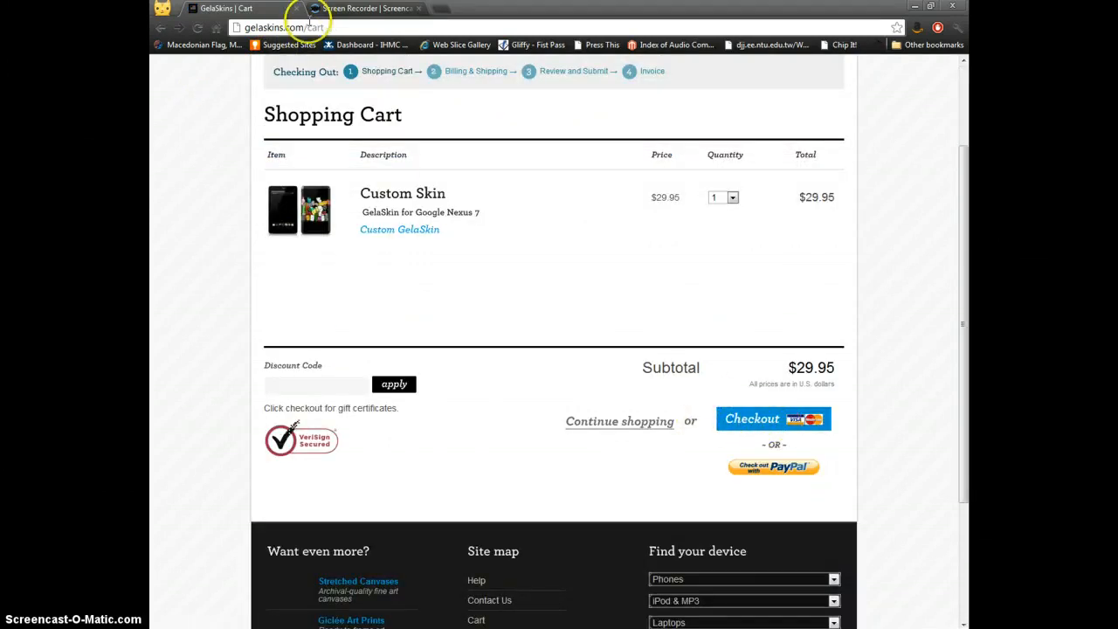
scroll("down", 3)
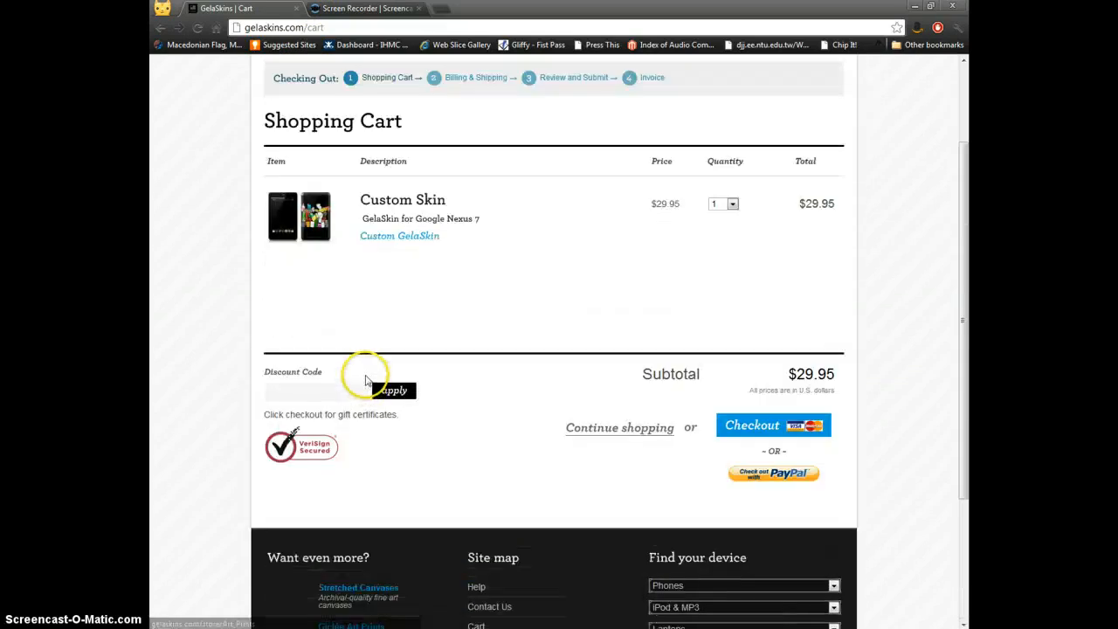
scroll("up", 3)
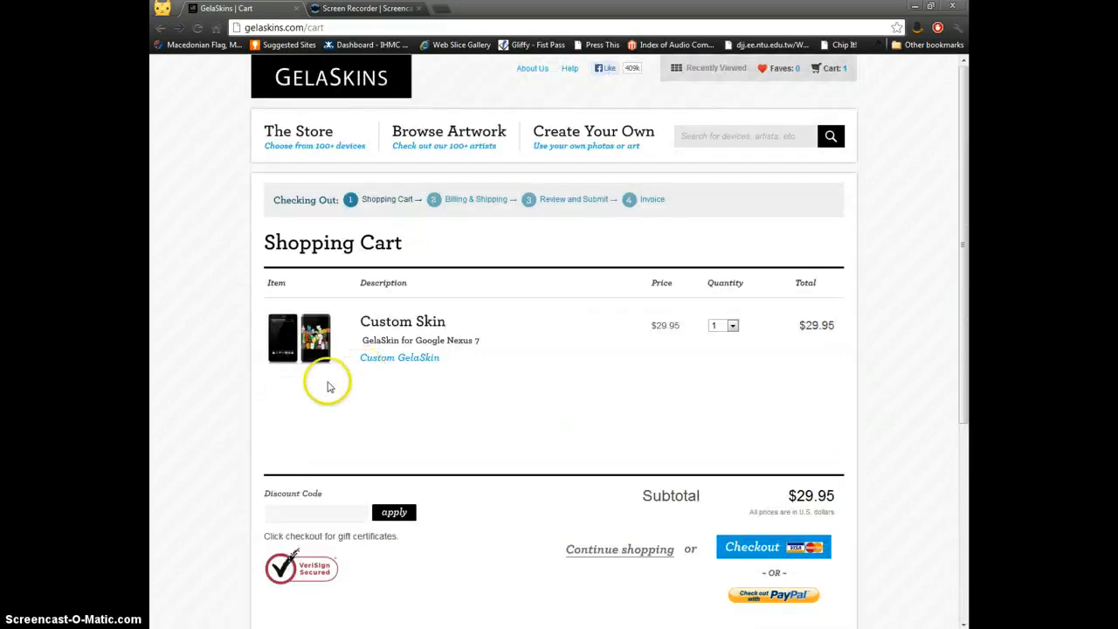
mouse_move(442, 260)
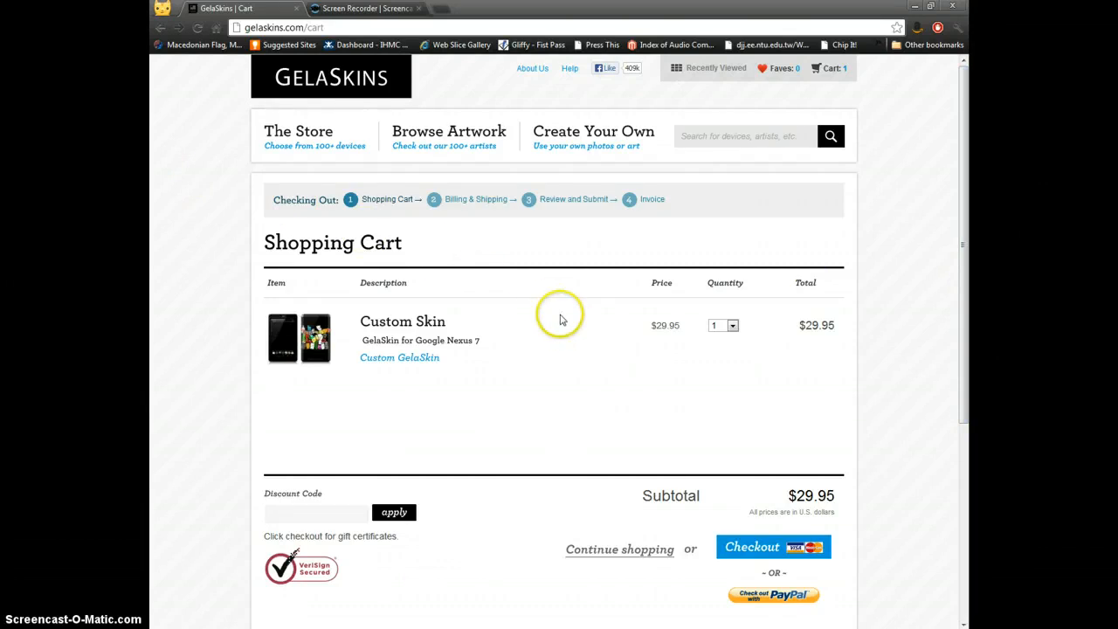
mouse_move(742, 480)
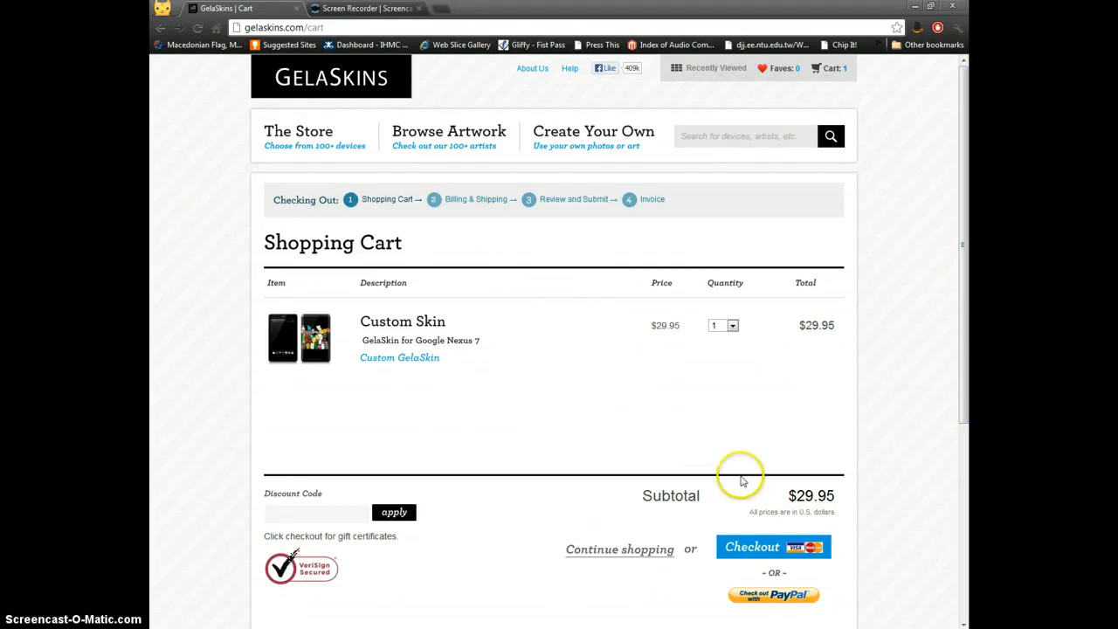
mouse_move(246, 559)
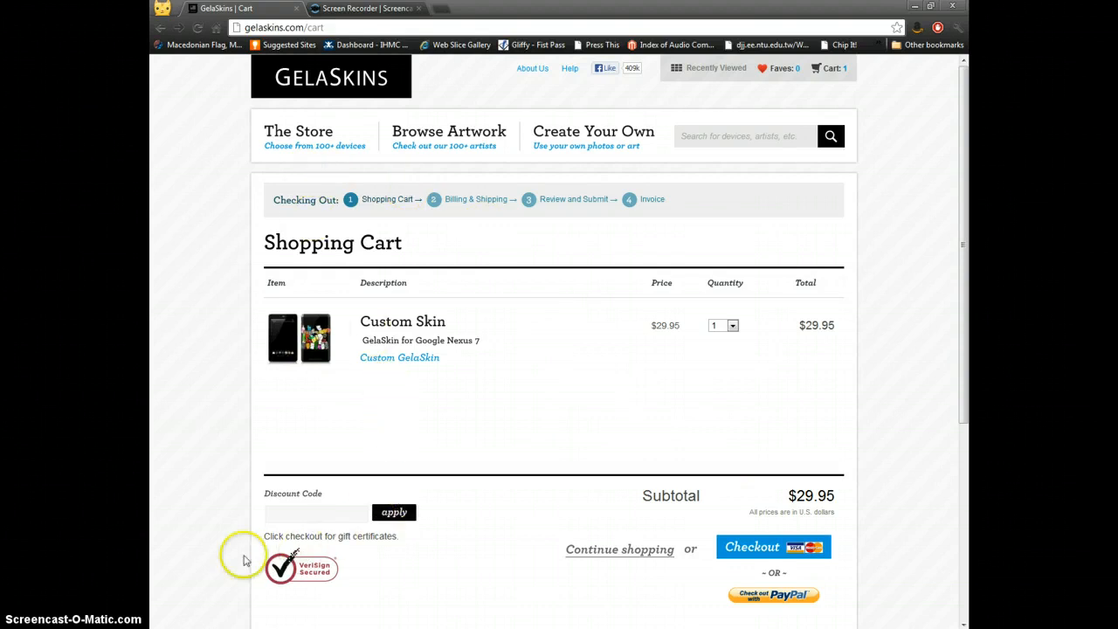